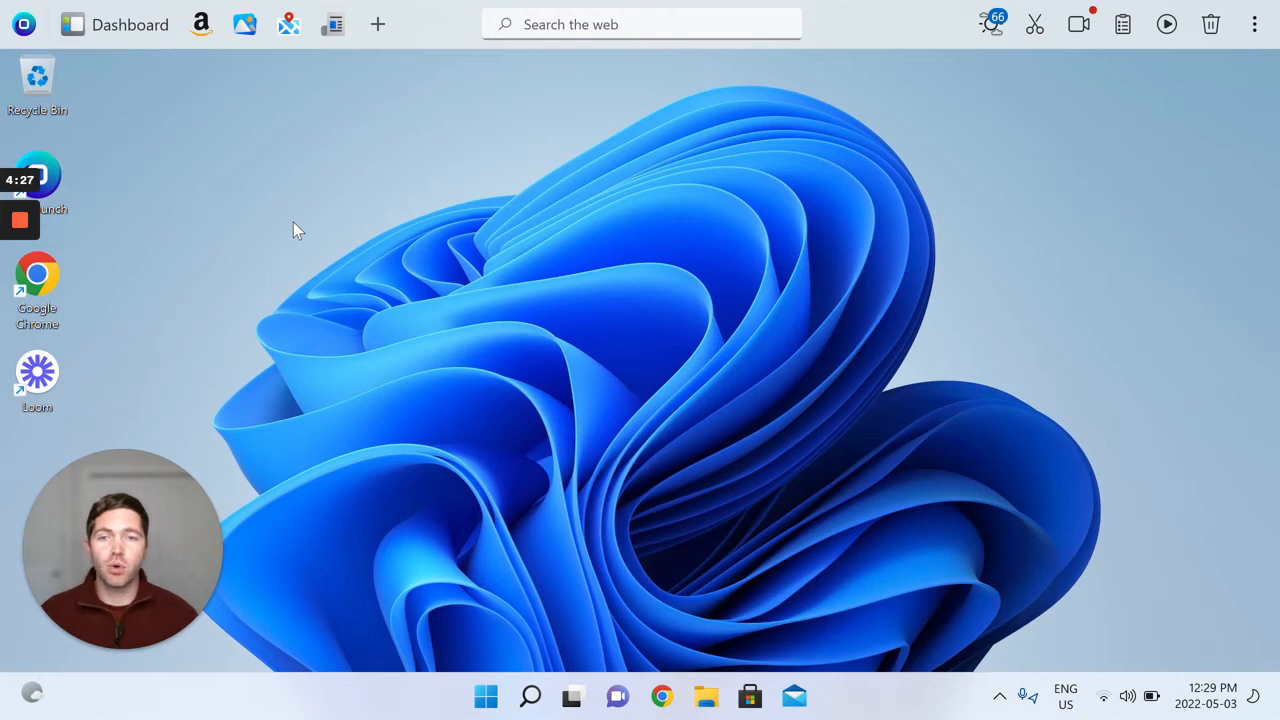
pyautogui.moveTo(270, 236)
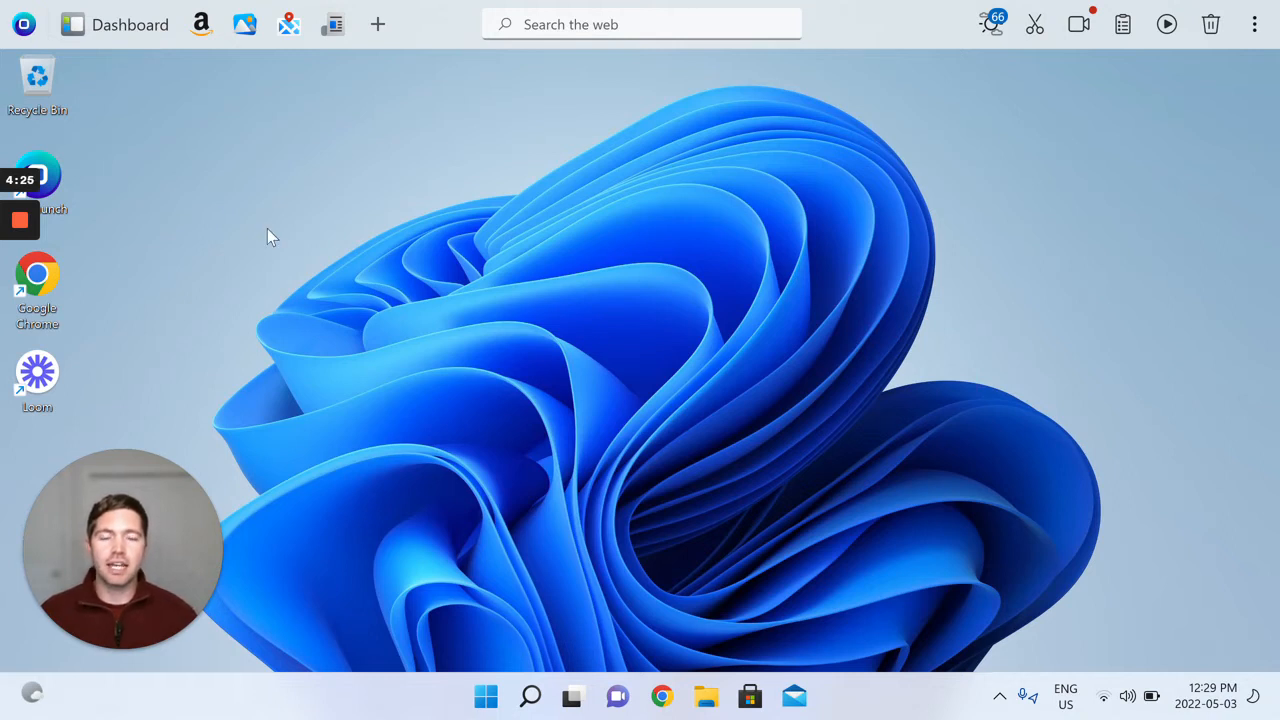
pyautogui.moveTo(336, 248)
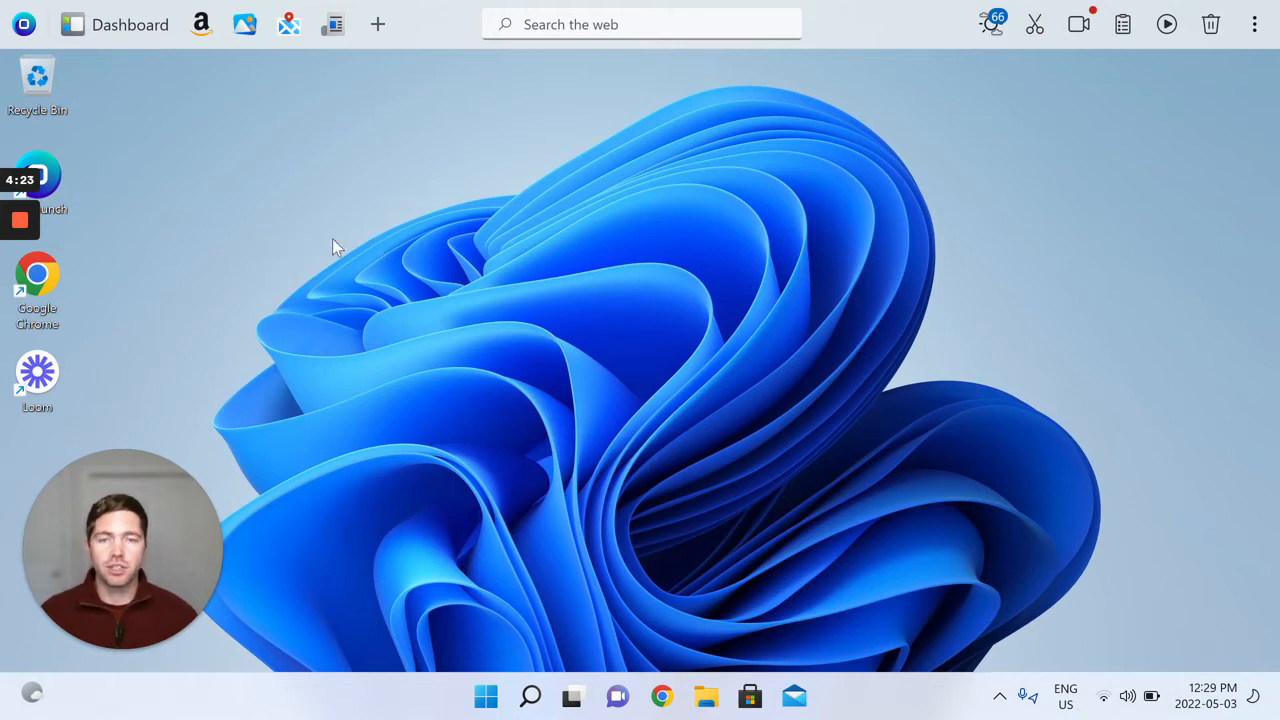
pyautogui.moveTo(528, 238)
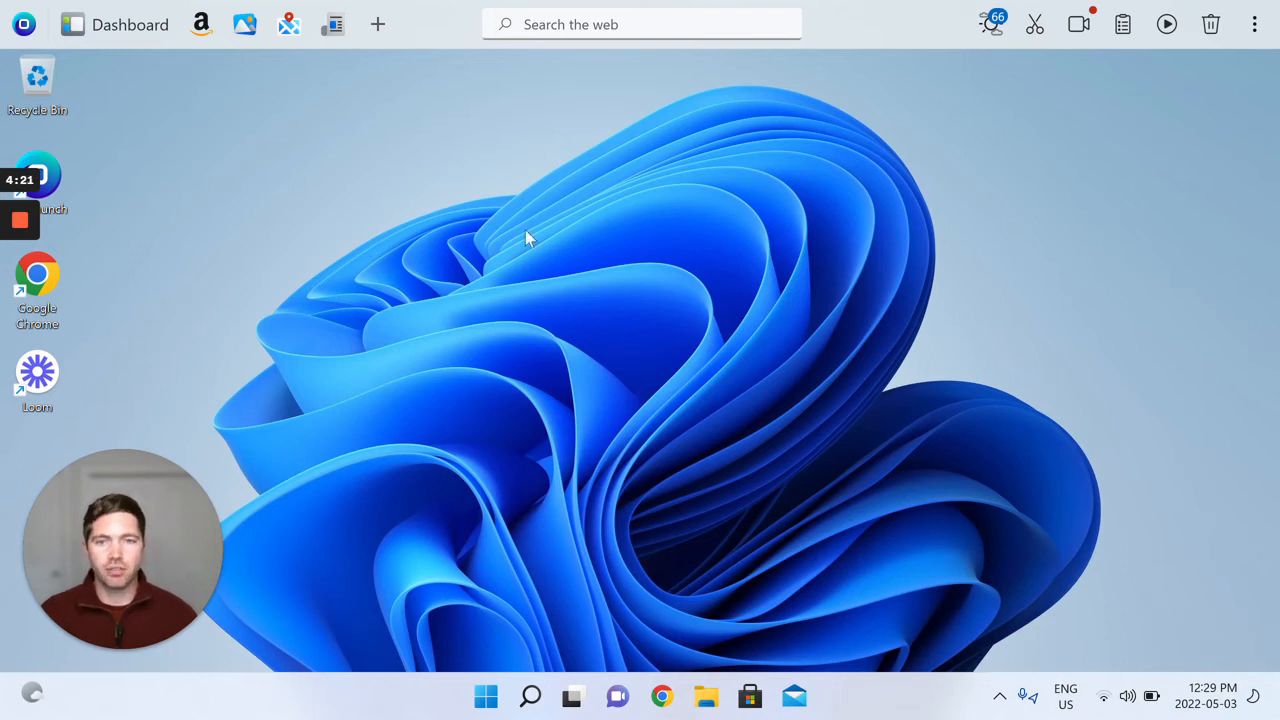
pyautogui.moveTo(584, 120)
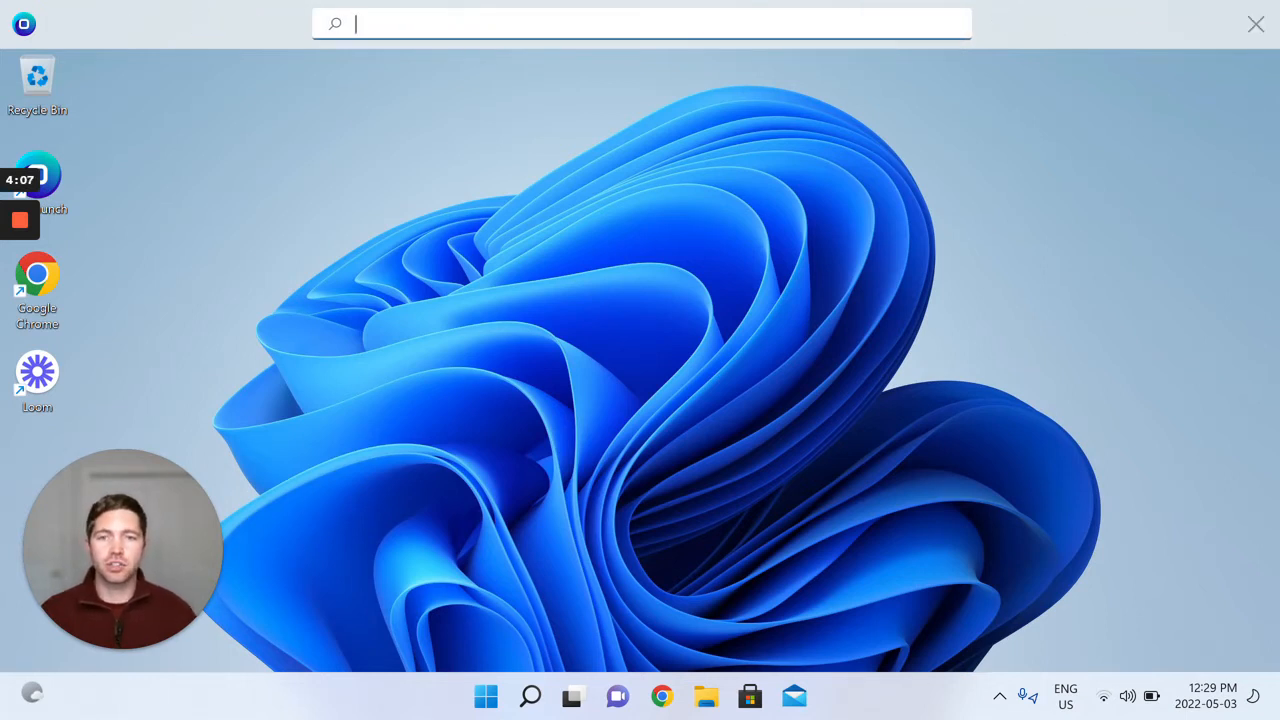
# Search the web for 'dogs' from the dock search field, landing on Yahoo results.
pyautogui.write('dogs')
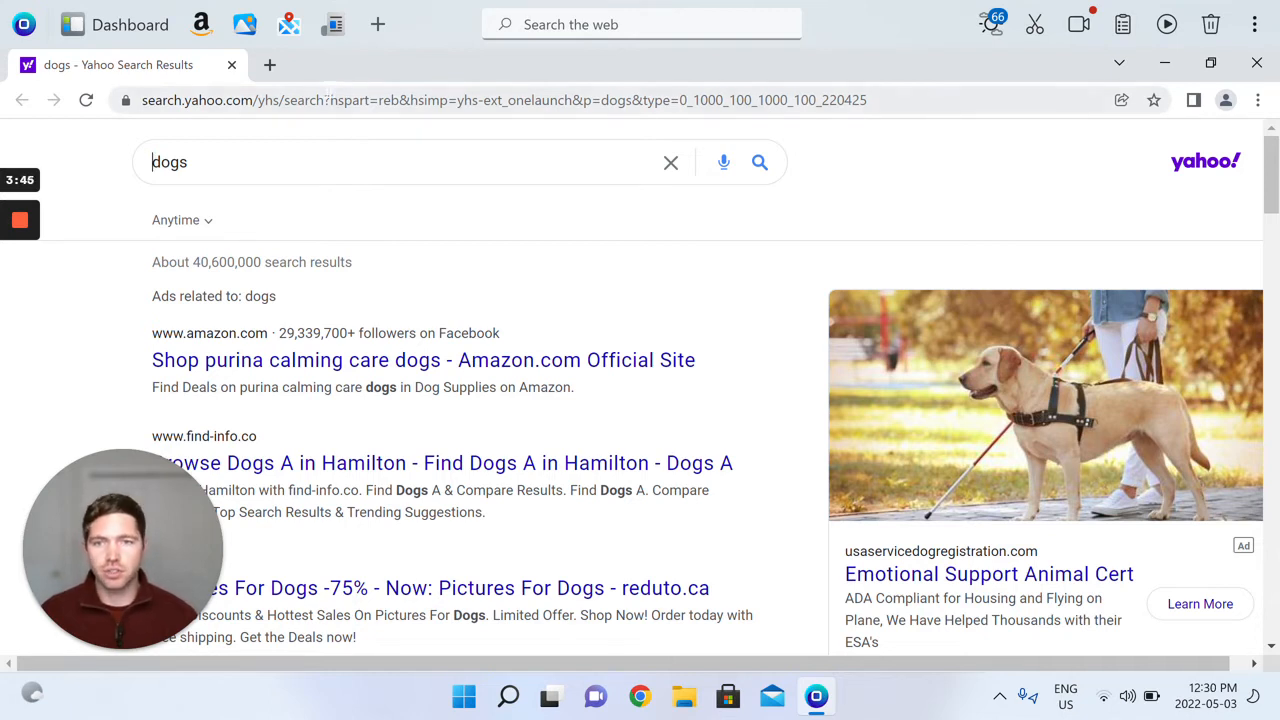
pyautogui.moveTo(232, 64)
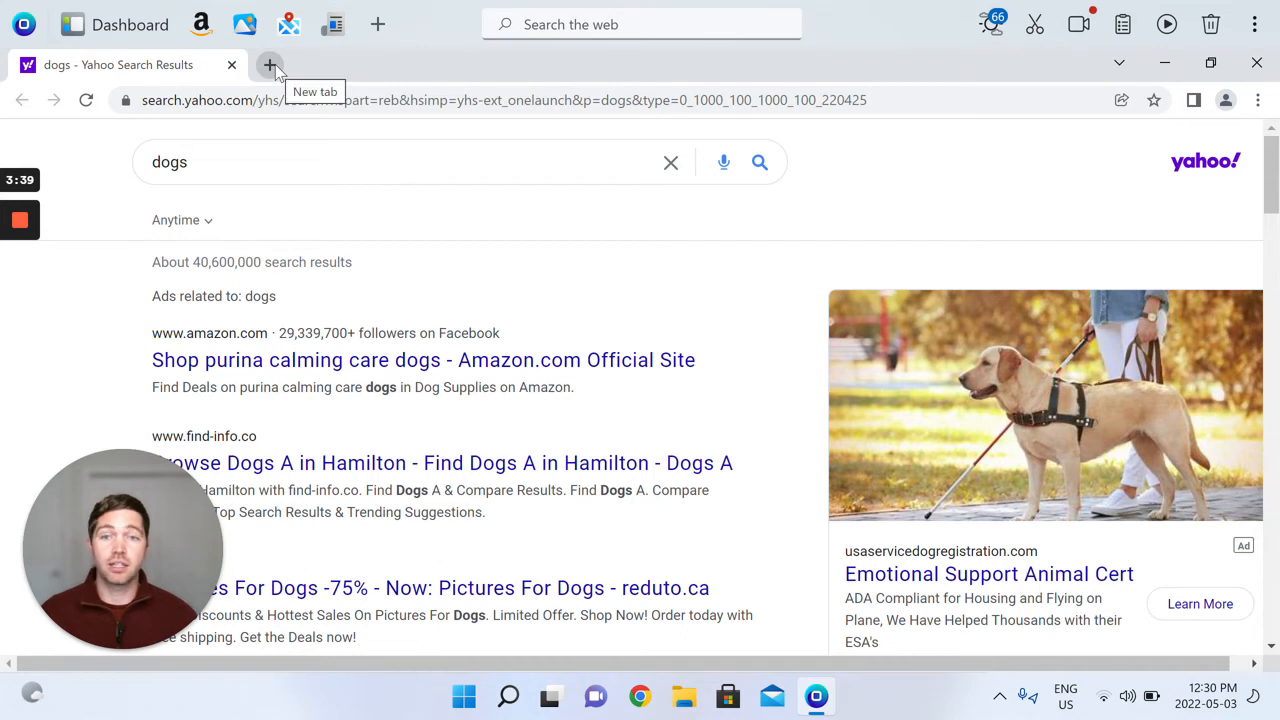
# Search 'cat' and 'cats' in two new browser tabs alongside the dogs results.
pyautogui.click(270, 64)
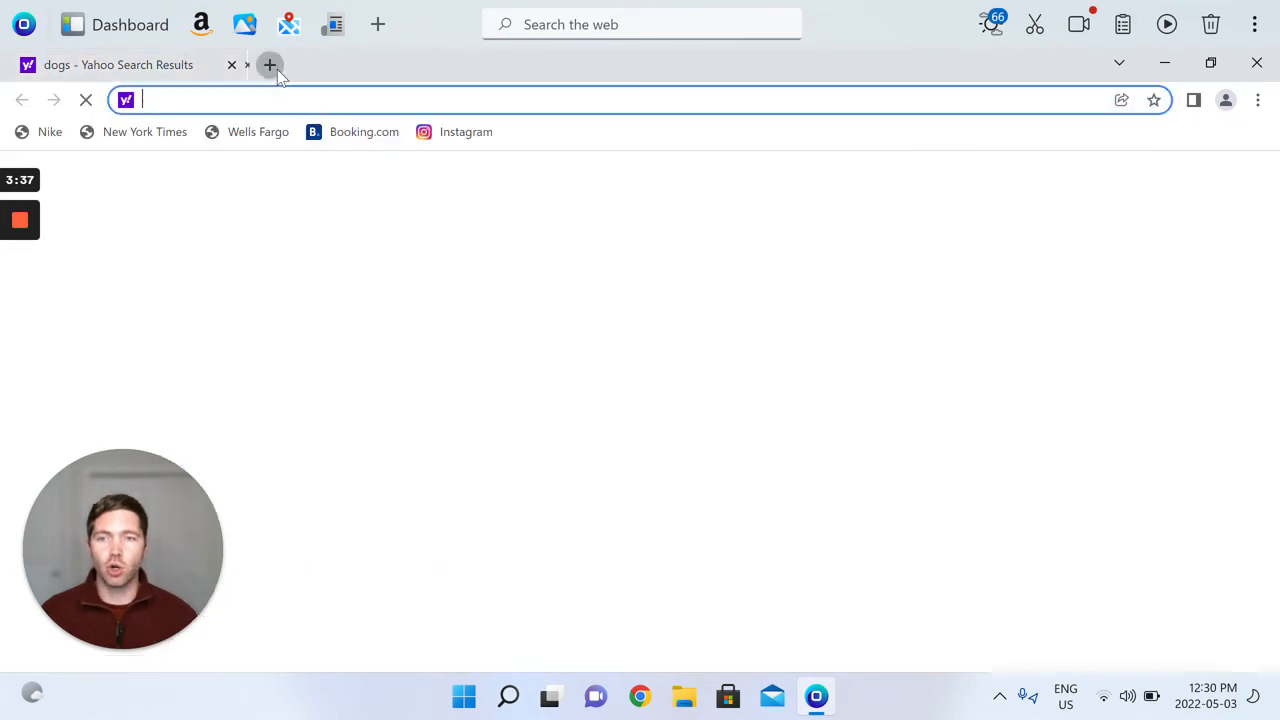
pyautogui.write('cat')
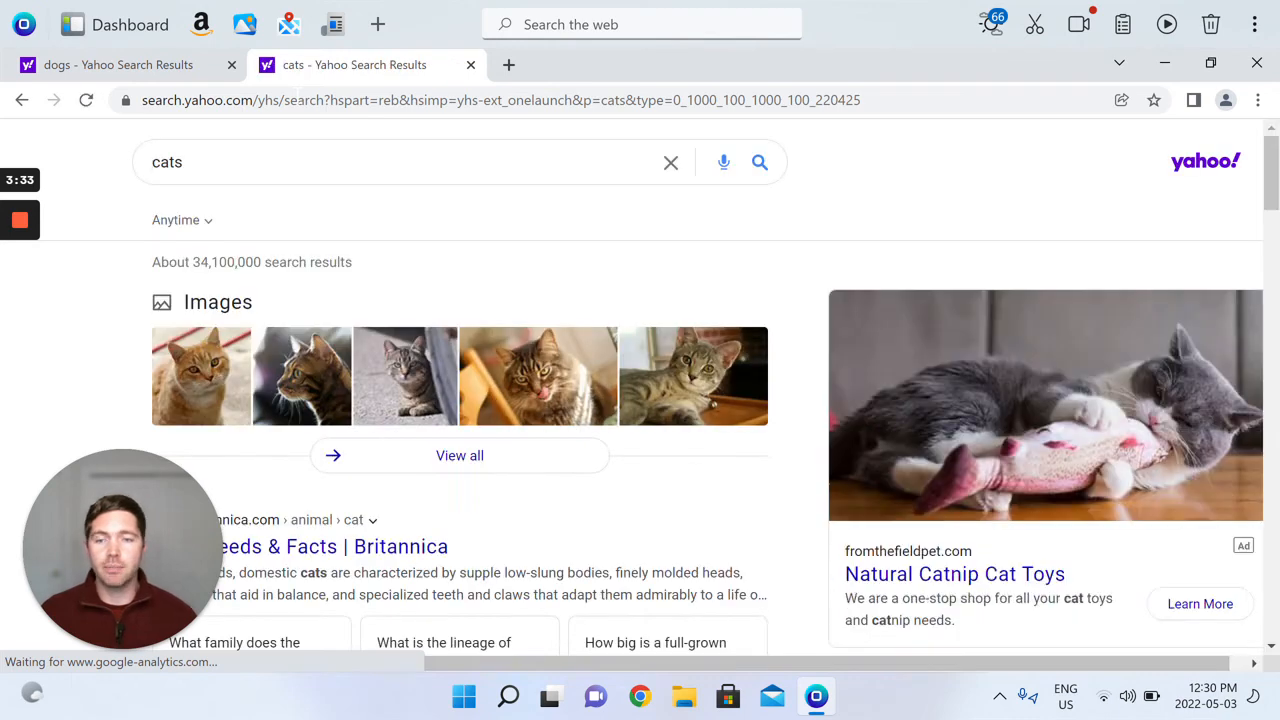
pyautogui.click(508, 64)
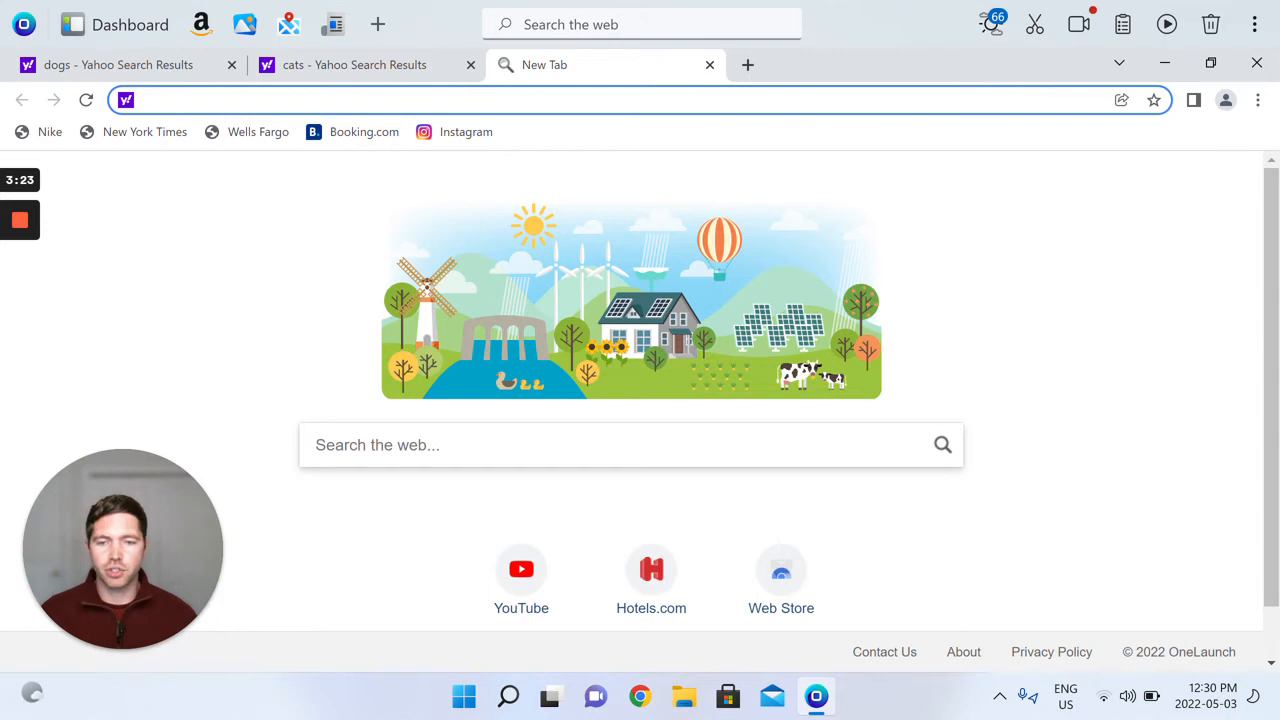
pyautogui.click(630, 444)
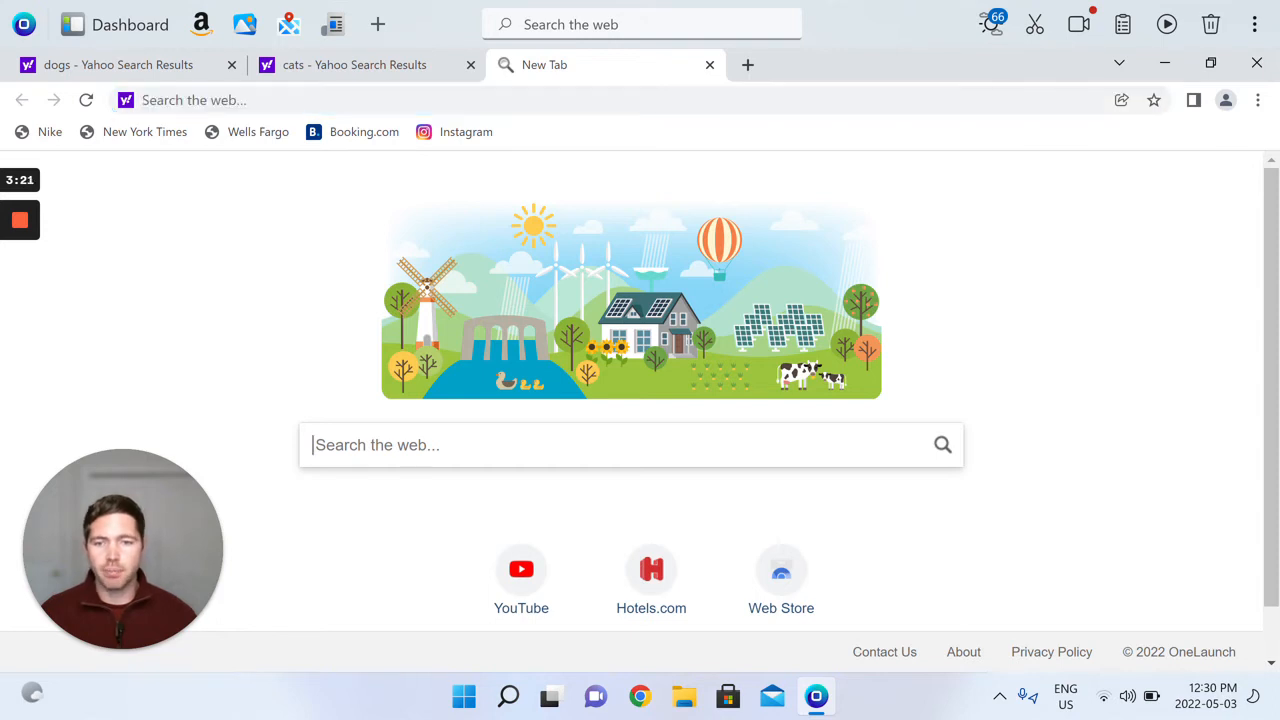
pyautogui.write('cats')
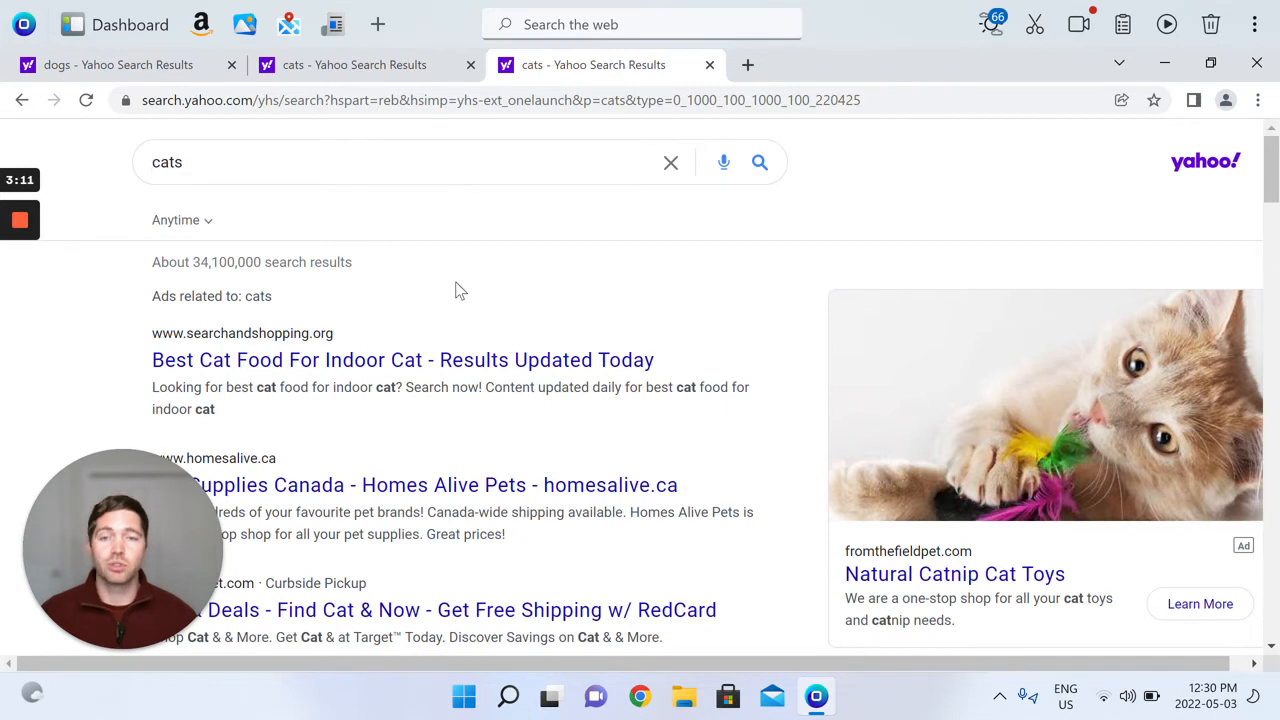
pyautogui.moveTo(760, 72)
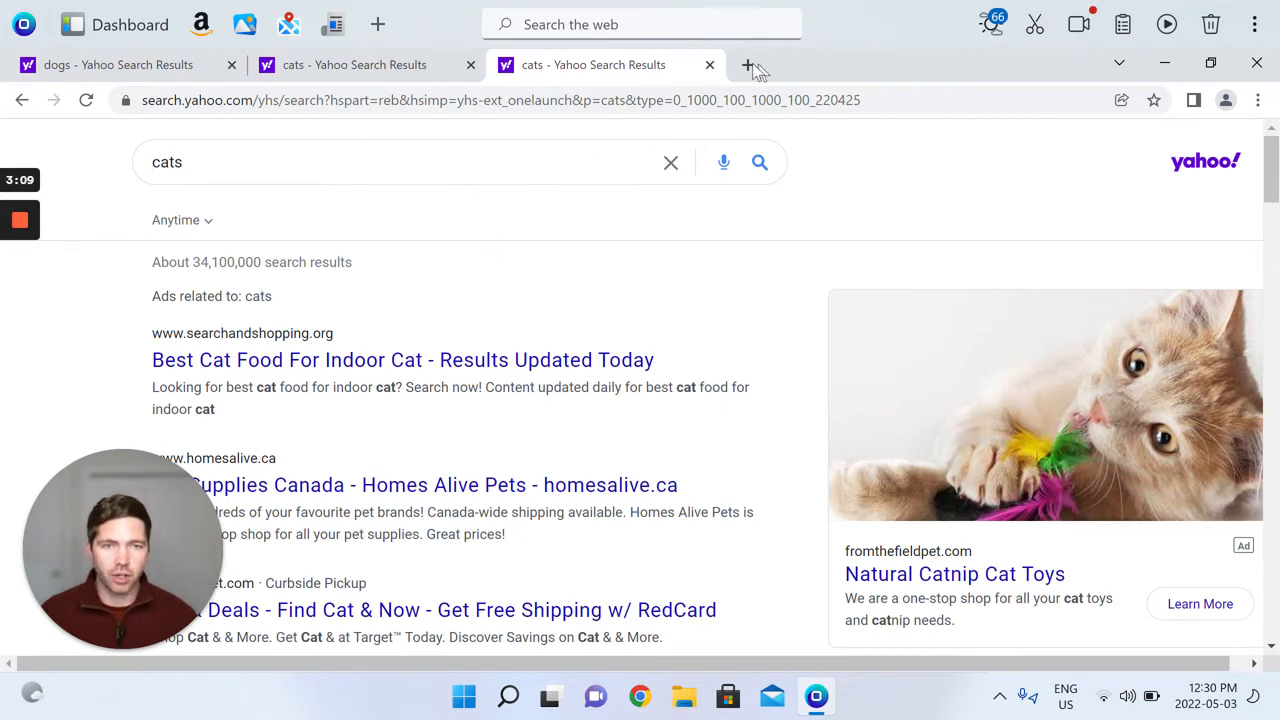
# Add two blank tabs, then close the whole browser window back to the desktop.
pyautogui.click(748, 64)
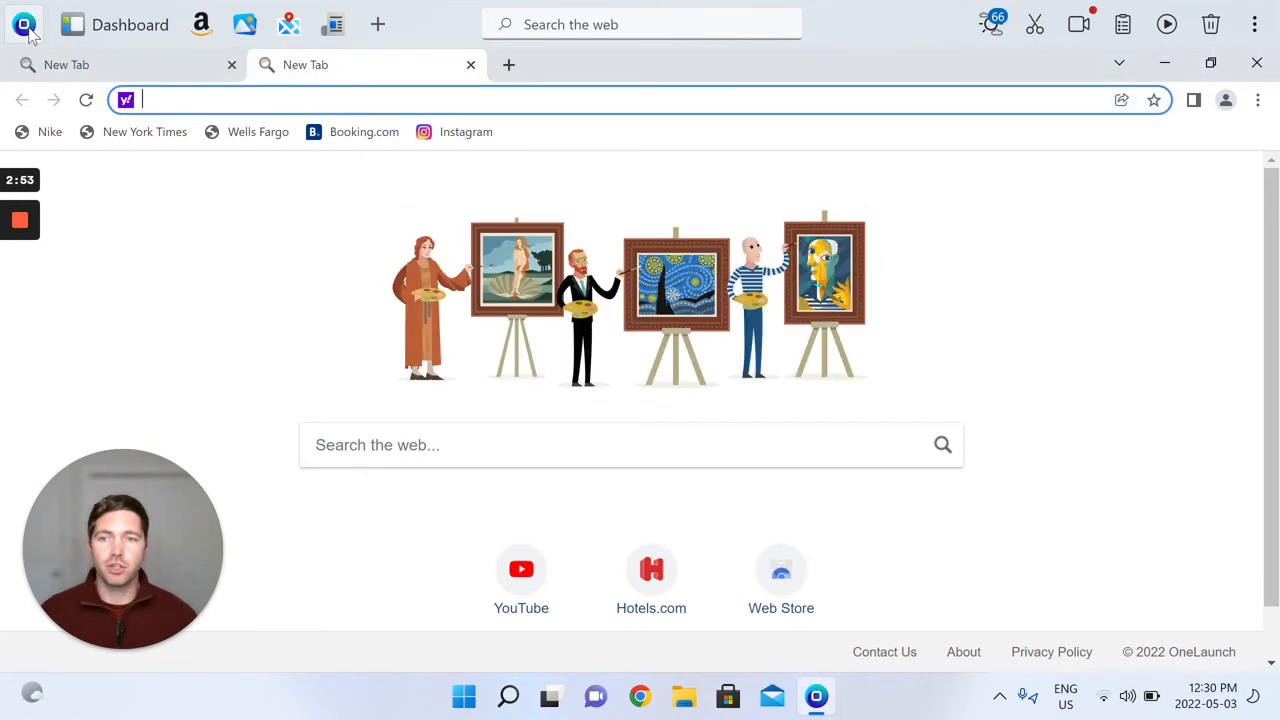
pyautogui.click(508, 64)
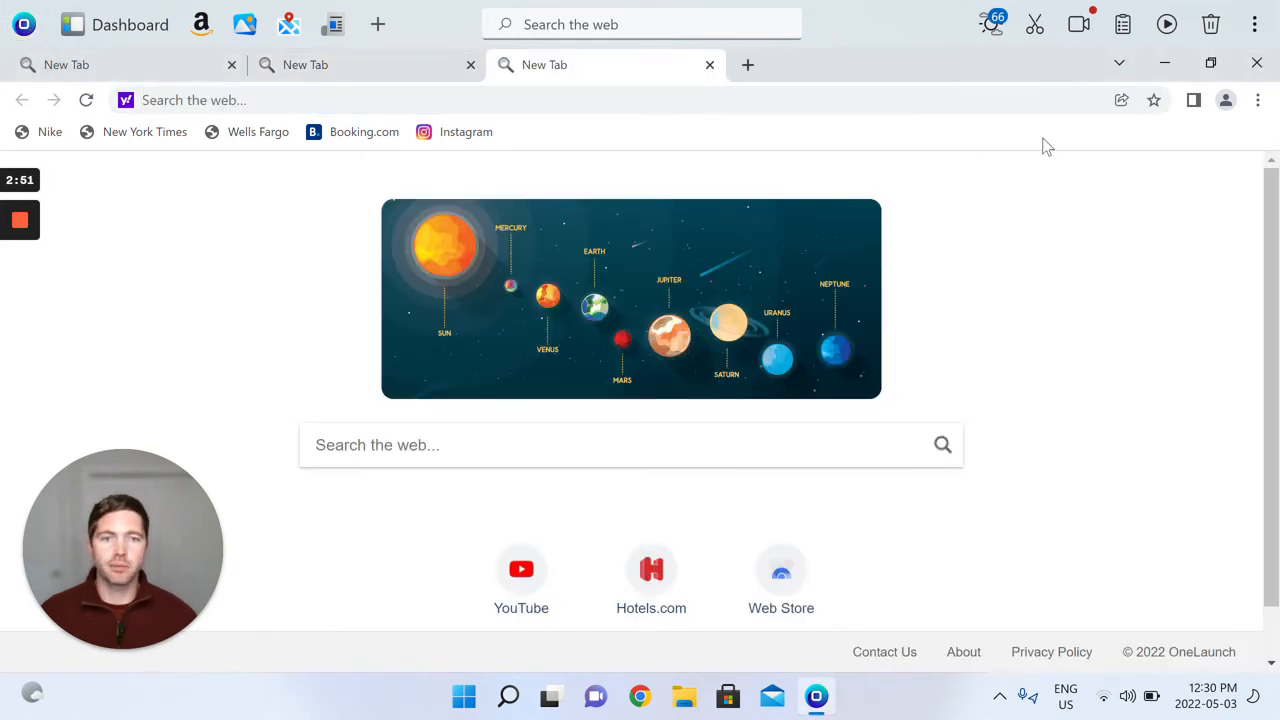
pyautogui.click(1256, 64)
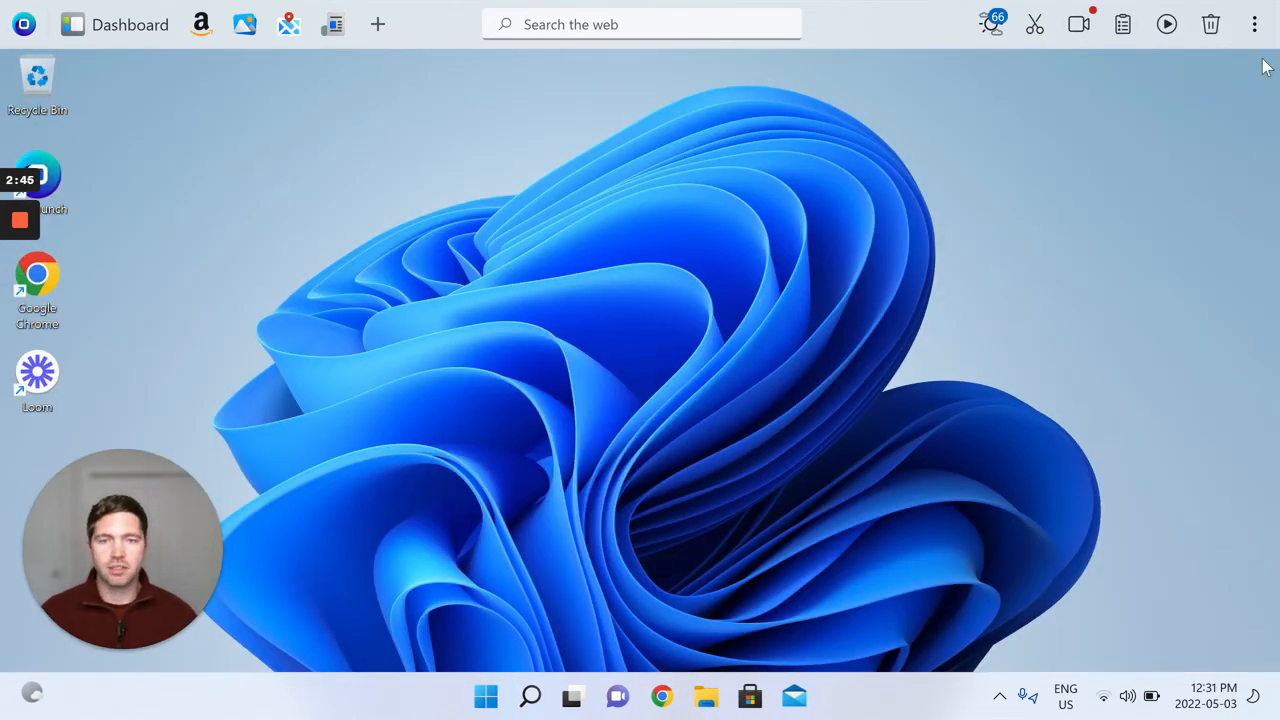
pyautogui.moveTo(840, 248)
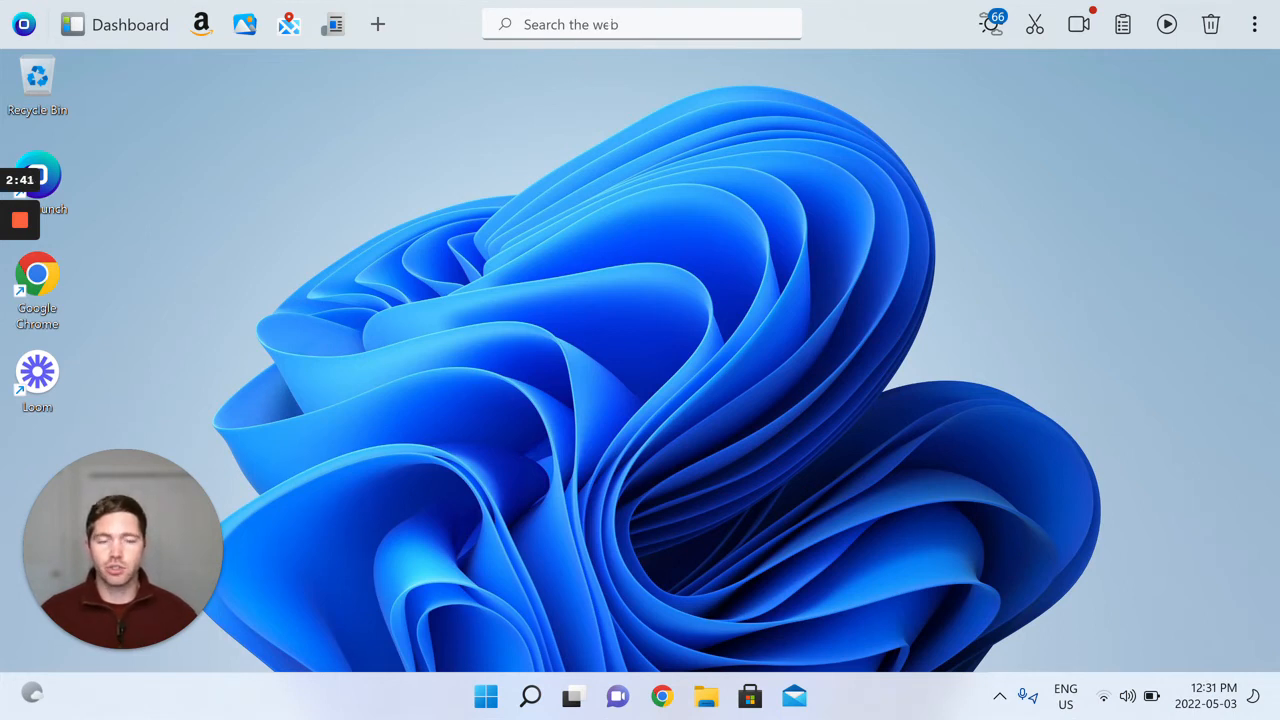
pyautogui.moveTo(500, 136)
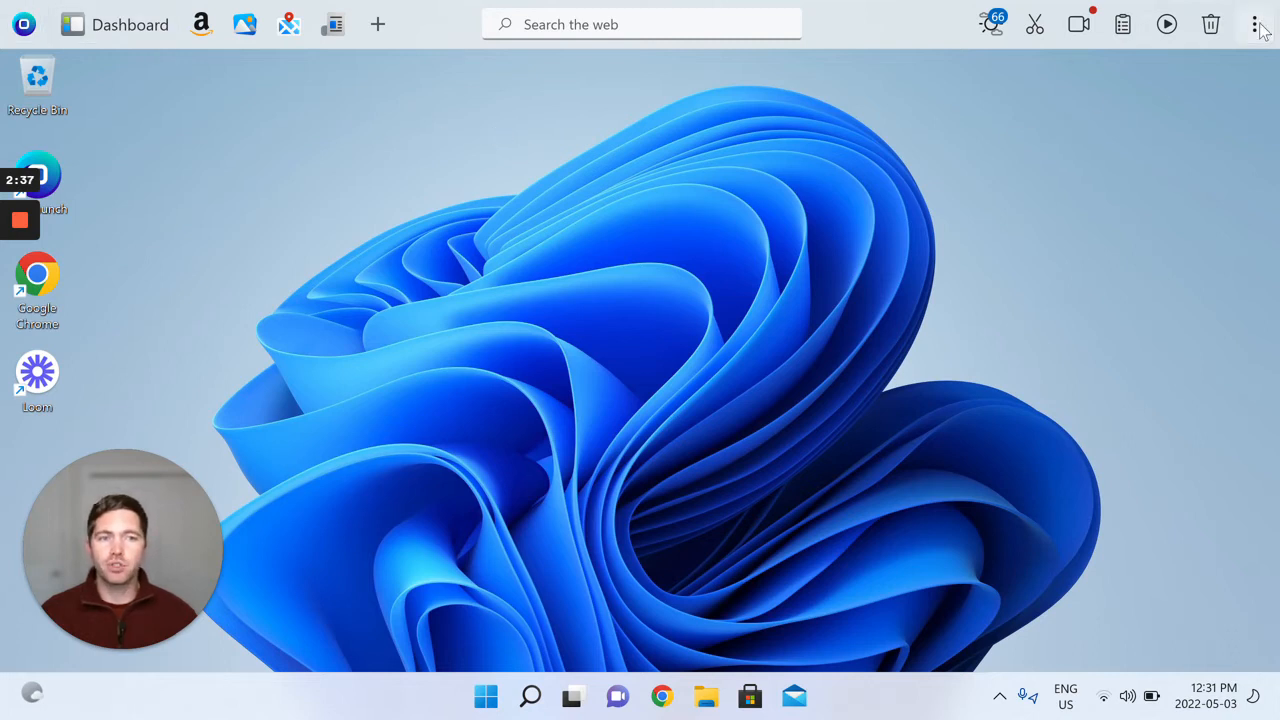
# Show the dock's three-dot options menu with Settings, Help and Close Dock.
pyautogui.click(1256, 24)
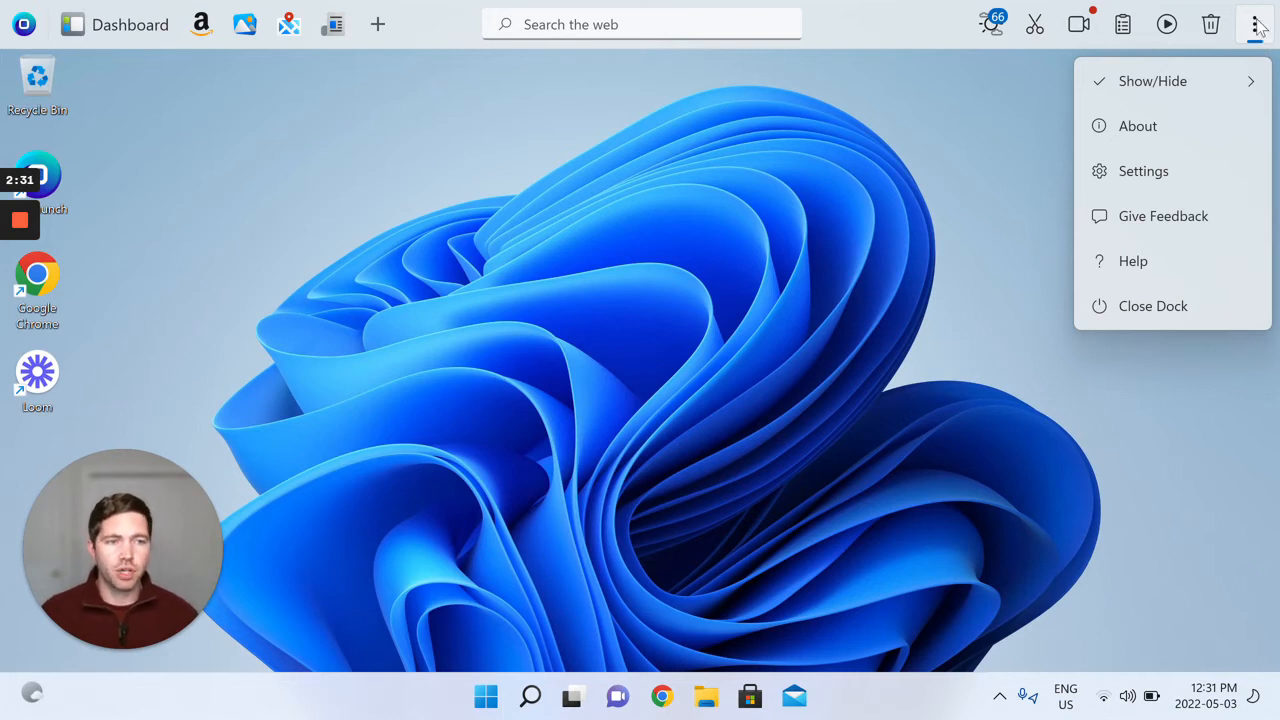
# In General settings, try Search Bar Alignment Left, then restore it to Center.
pyautogui.click(1144, 172)
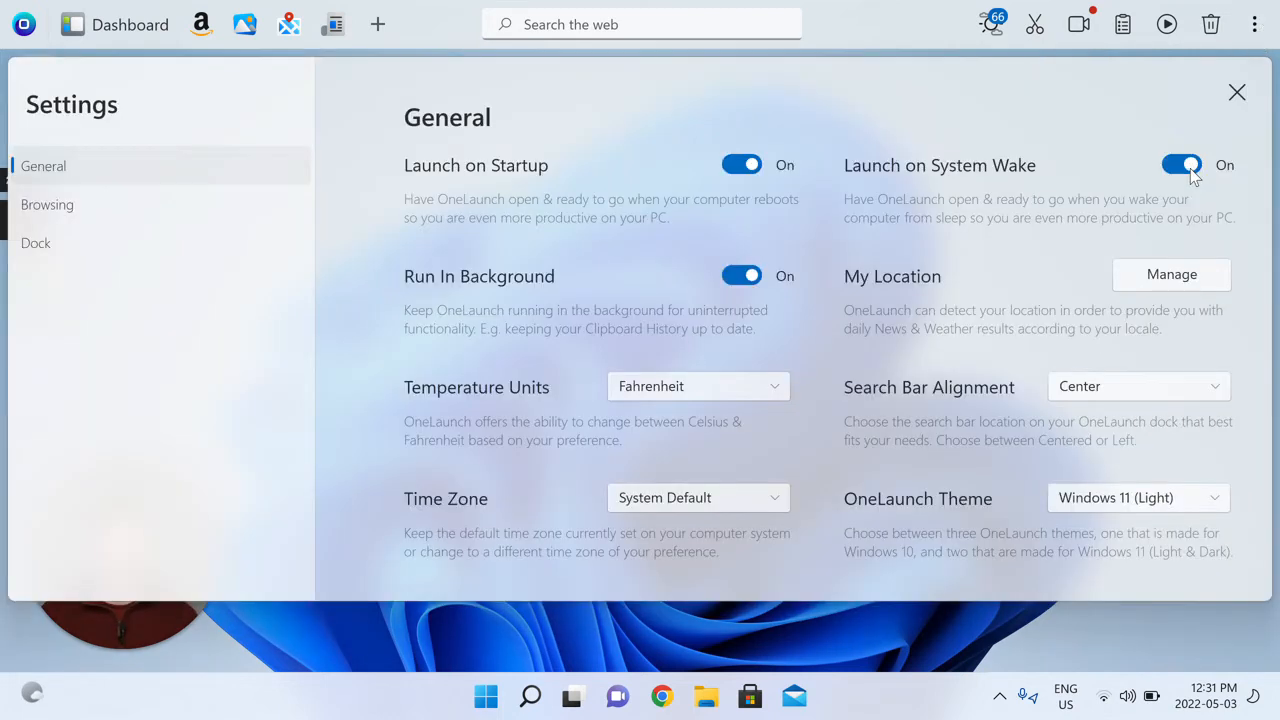
pyautogui.moveTo(1136, 364)
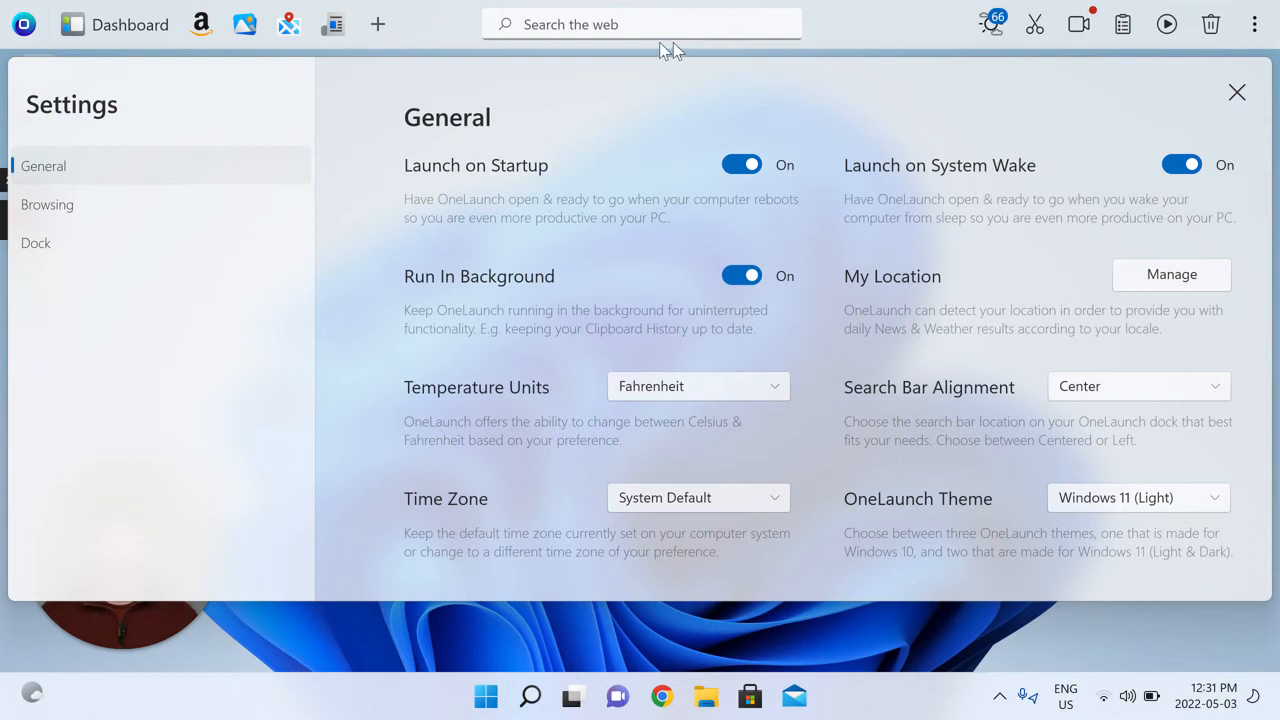
pyautogui.moveTo(1160, 390)
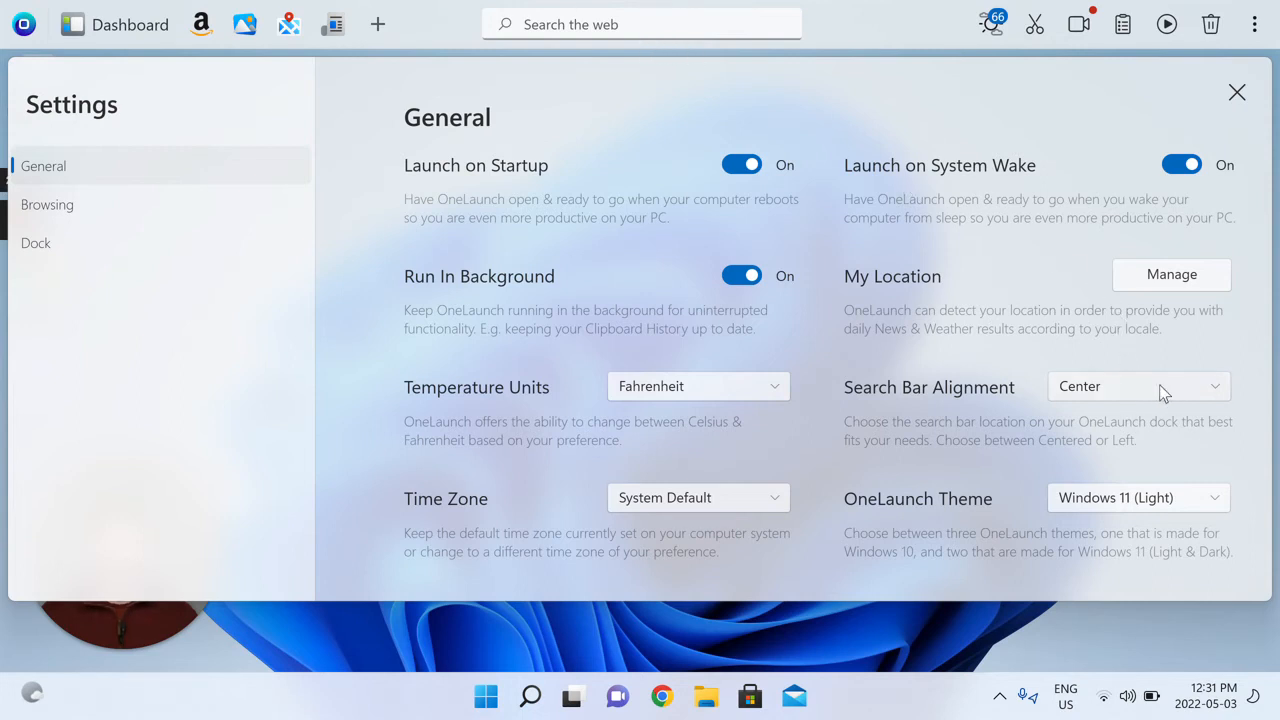
pyautogui.click(1138, 386)
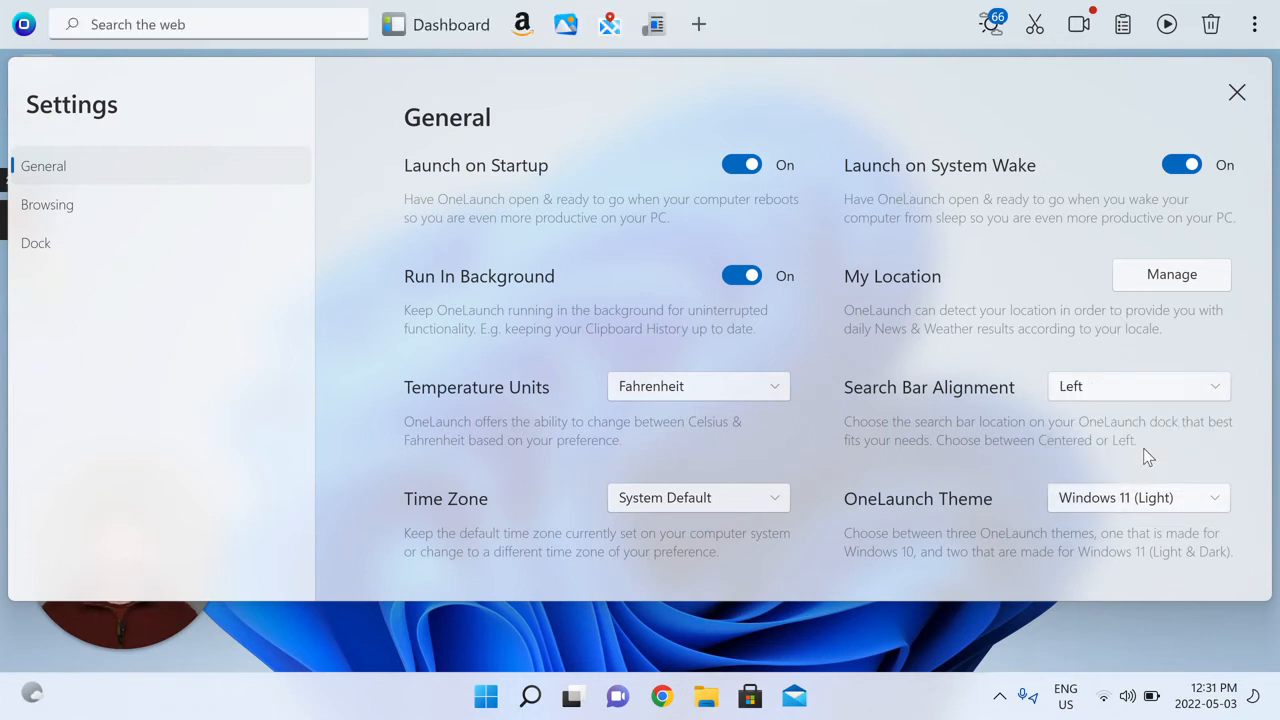
pyautogui.click(1138, 386)
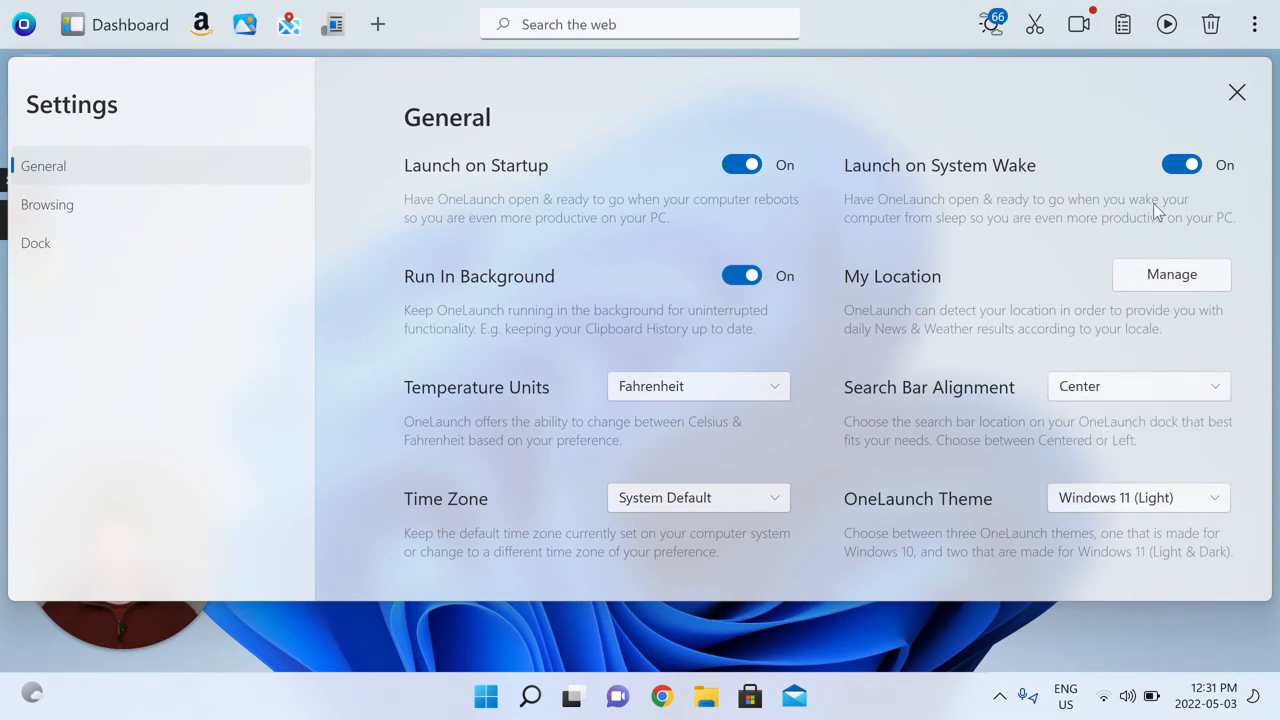
pyautogui.moveTo(48, 204)
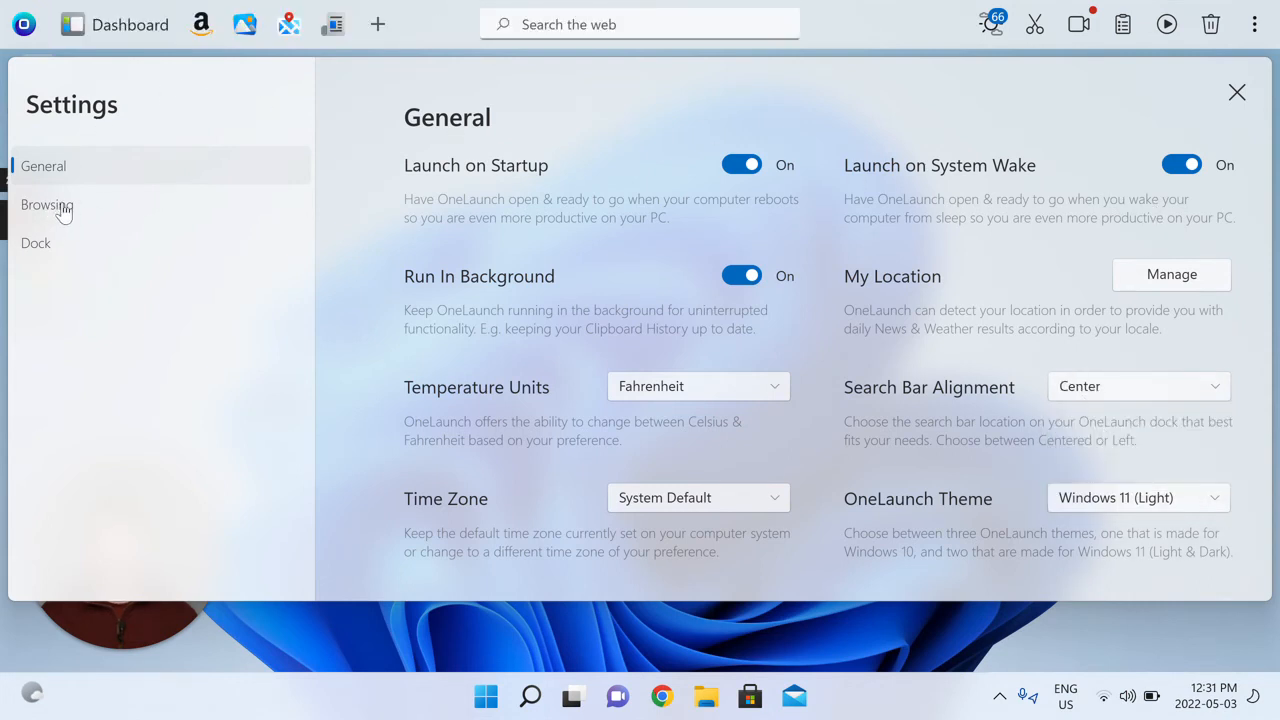
# In Browsing settings, change the search engine from Yahoo! to DuckDuckGo.
pyautogui.click(46, 204)
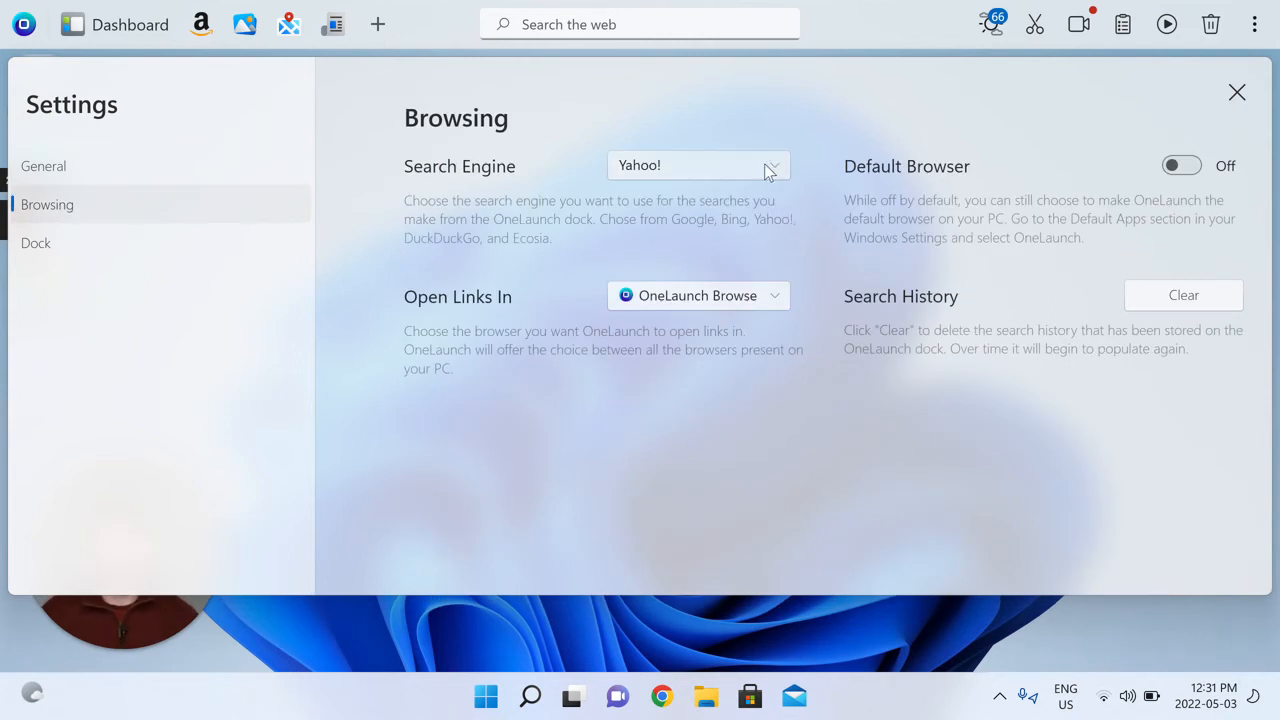
pyautogui.click(696, 164)
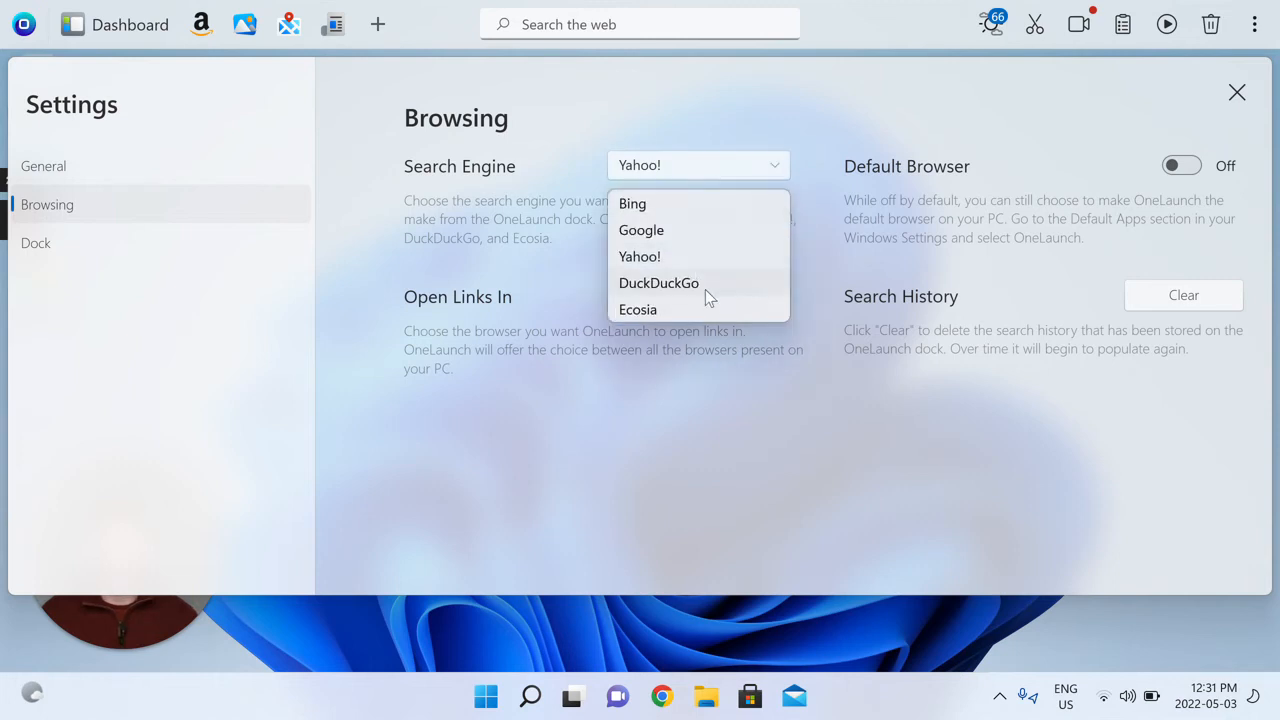
pyautogui.click(658, 282)
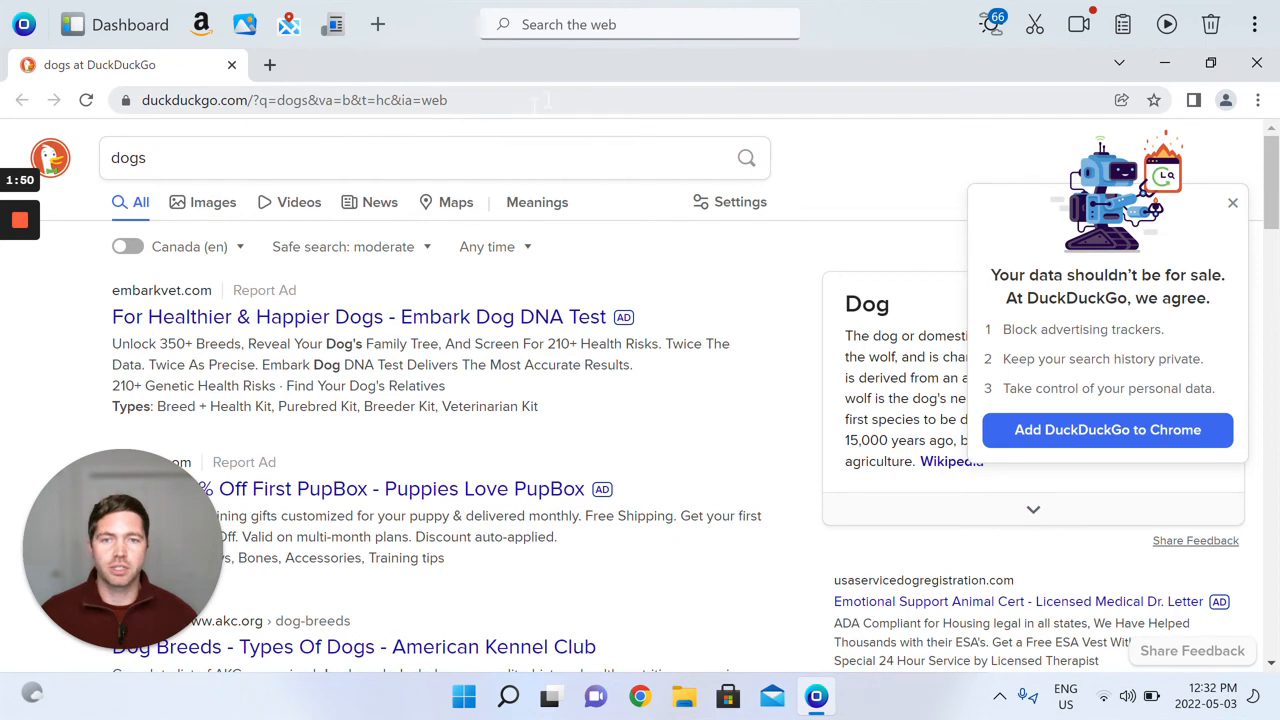
pyautogui.click(1256, 24)
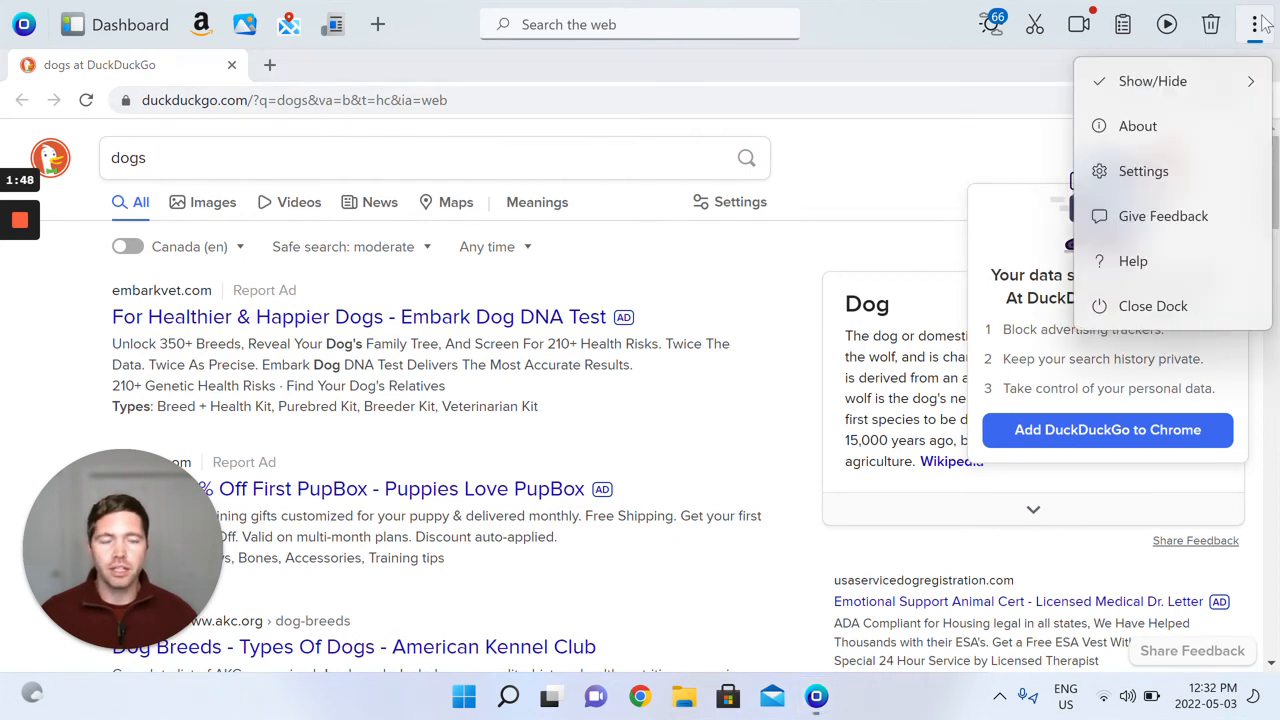
# In Browsing settings, set Open Links In to Microsoft Edge instead of OneLaunch Browser.
pyautogui.click(1144, 172)
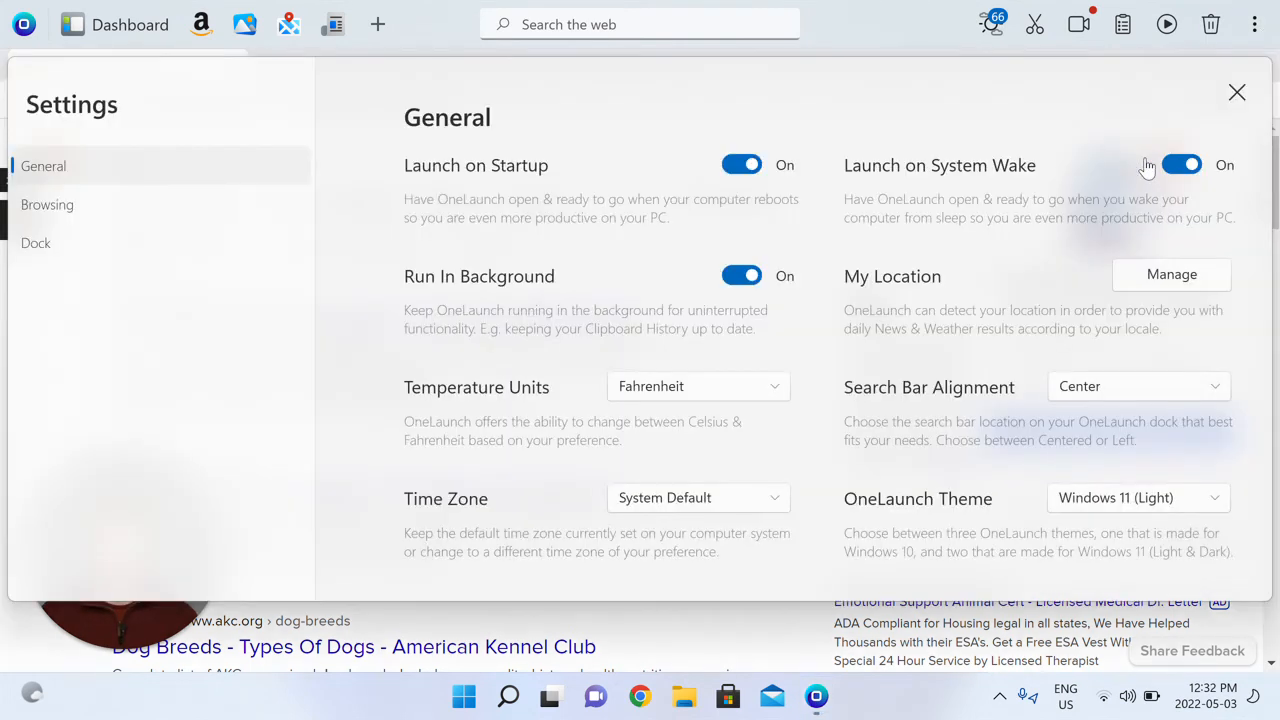
pyautogui.moveTo(136, 200)
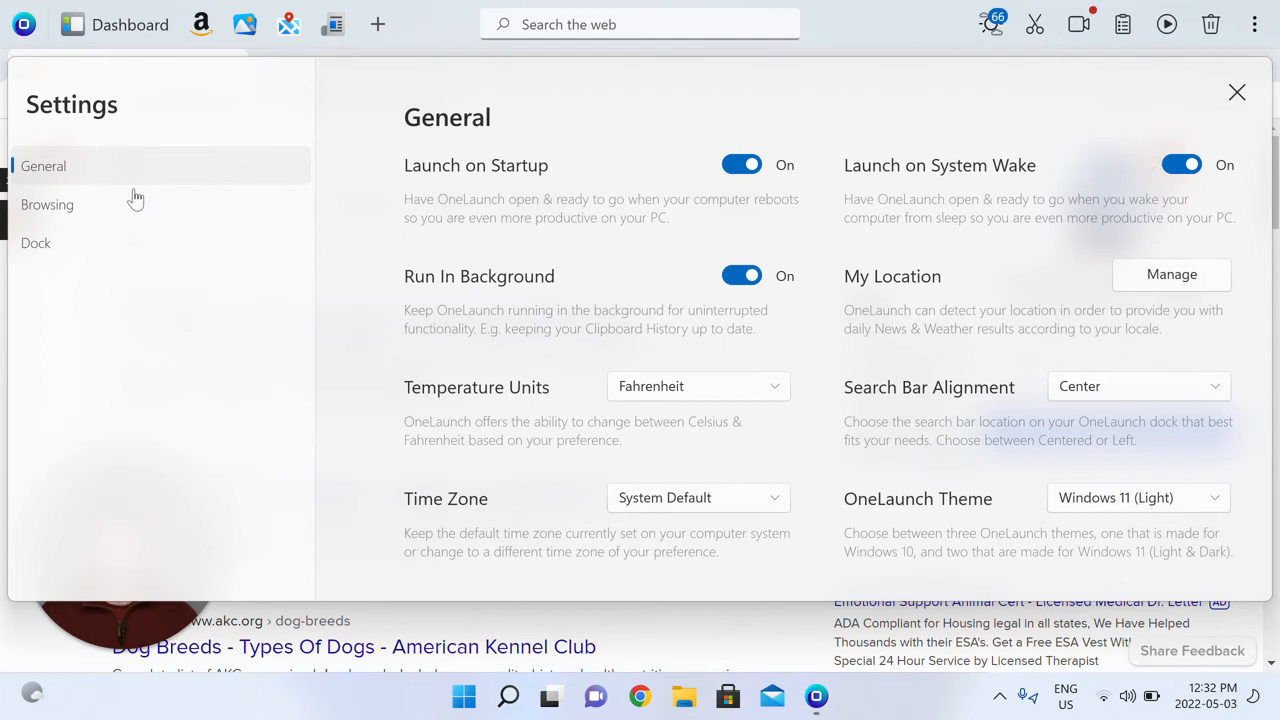
pyautogui.click(48, 204)
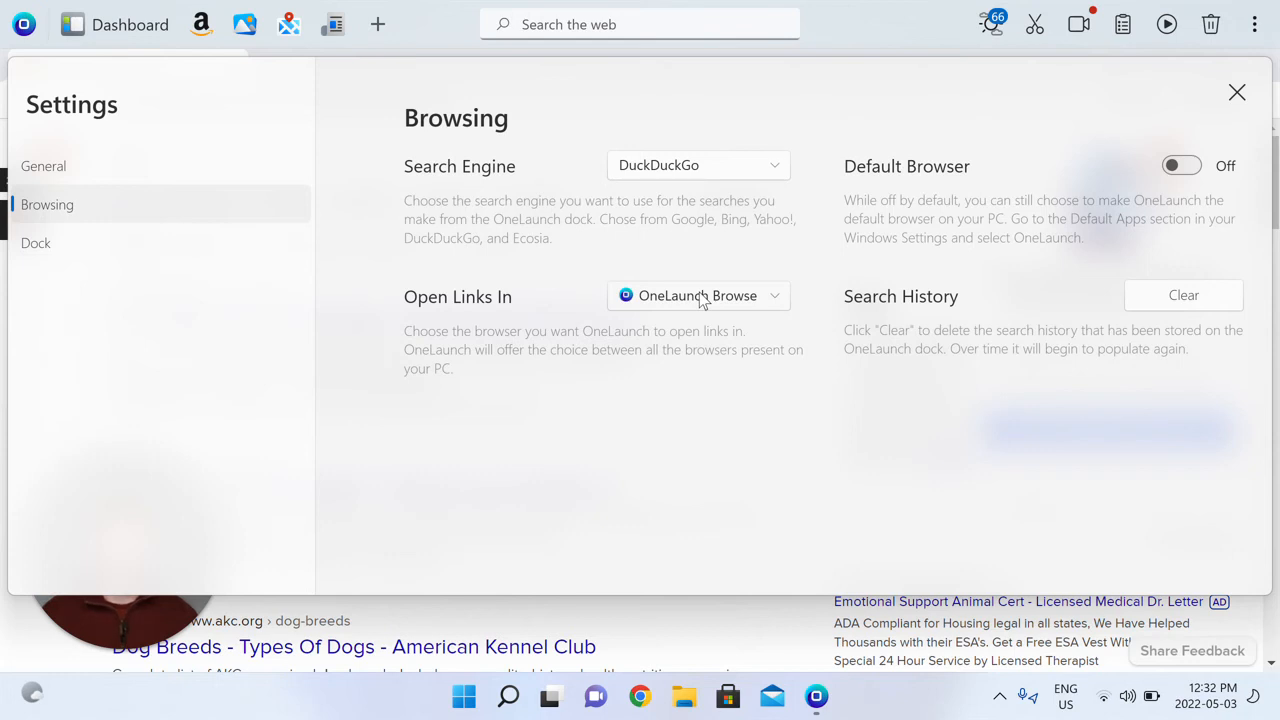
pyautogui.moveTo(710, 304)
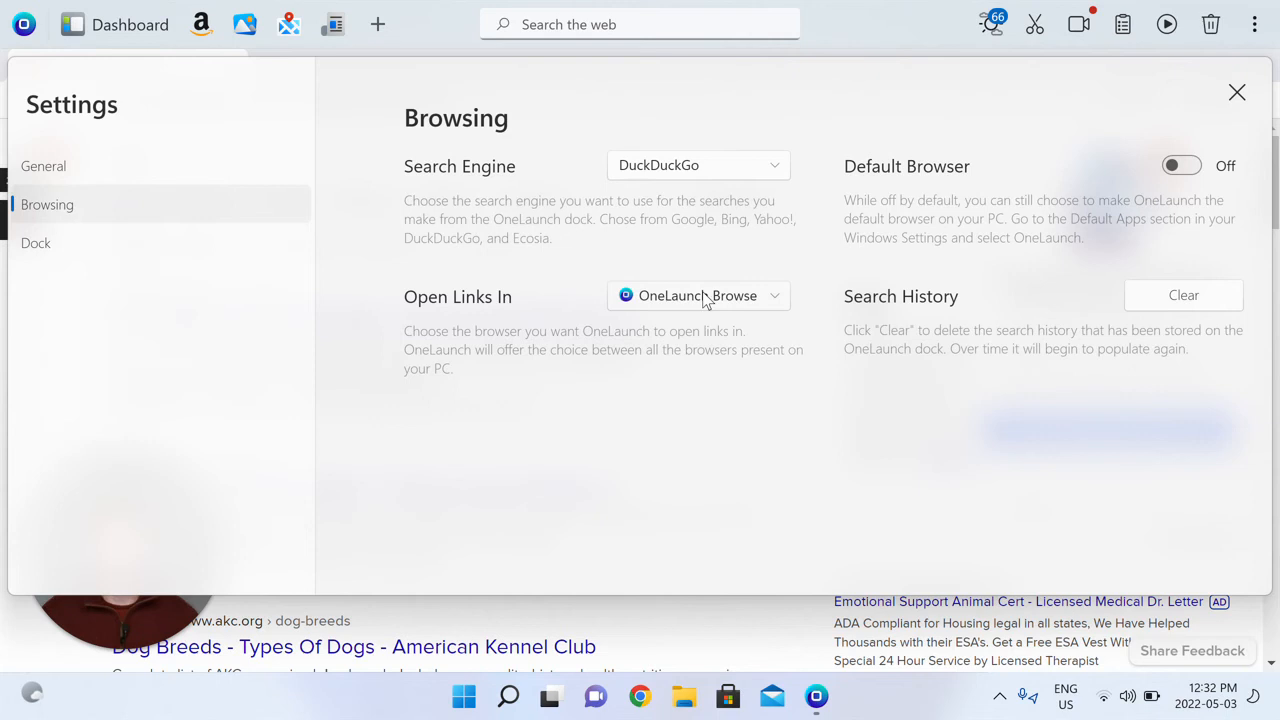
pyautogui.click(696, 296)
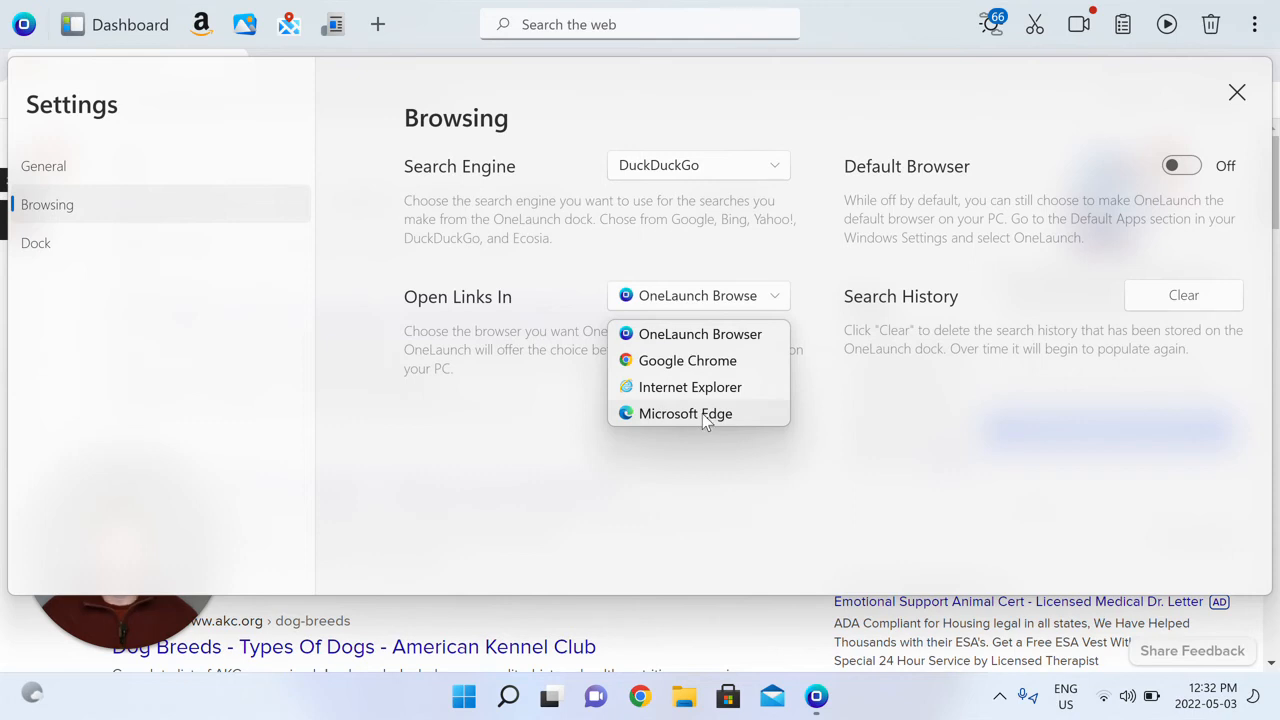
pyautogui.click(686, 412)
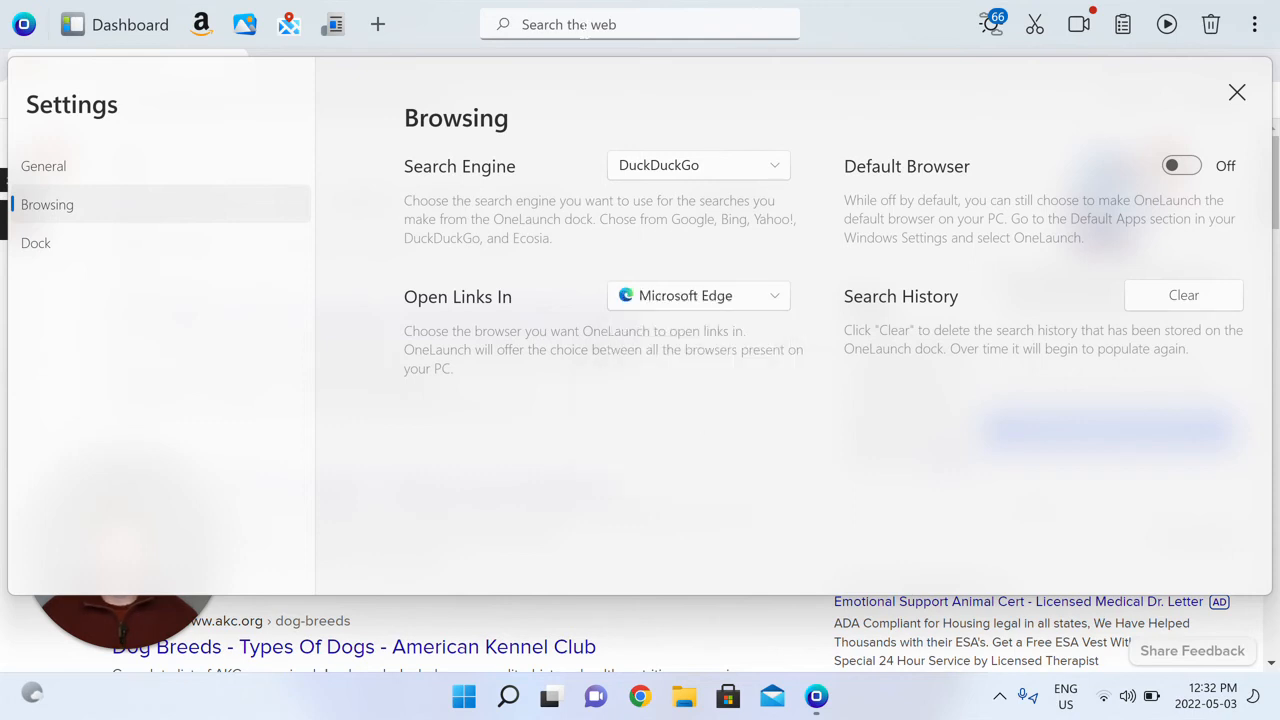
# Search 'dogs' from the dock to see DuckDuckGo results in Edge, then return to the dock menu.
pyautogui.write('dogs')
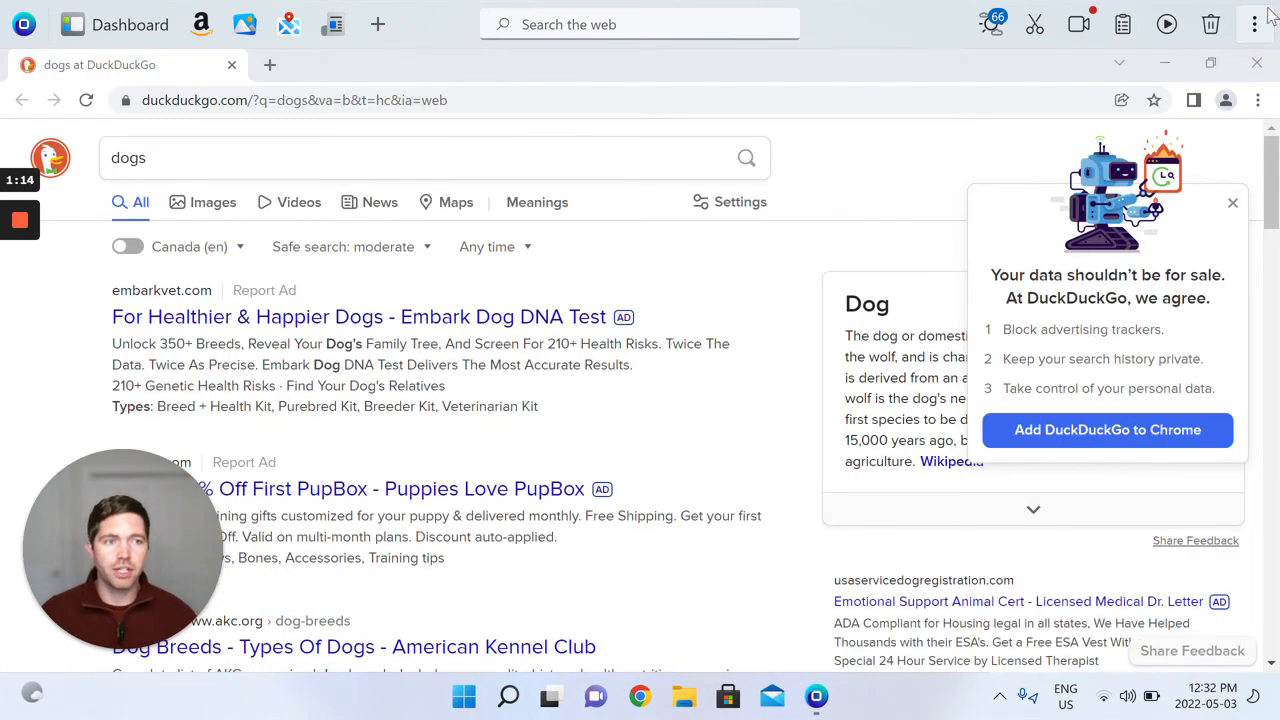
pyautogui.click(1254, 24)
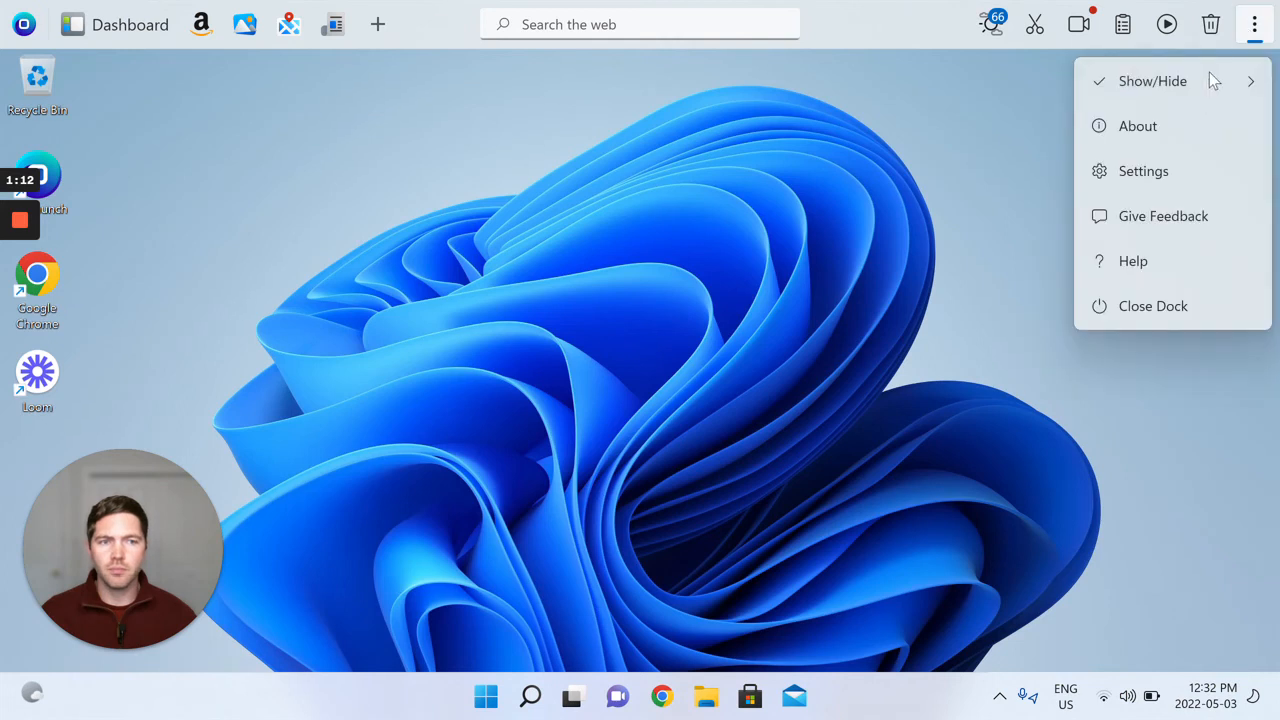
# Reopen the Browsing settings showing DuckDuckGo, Microsoft Edge and Default Browser off.
pyautogui.click(1144, 170)
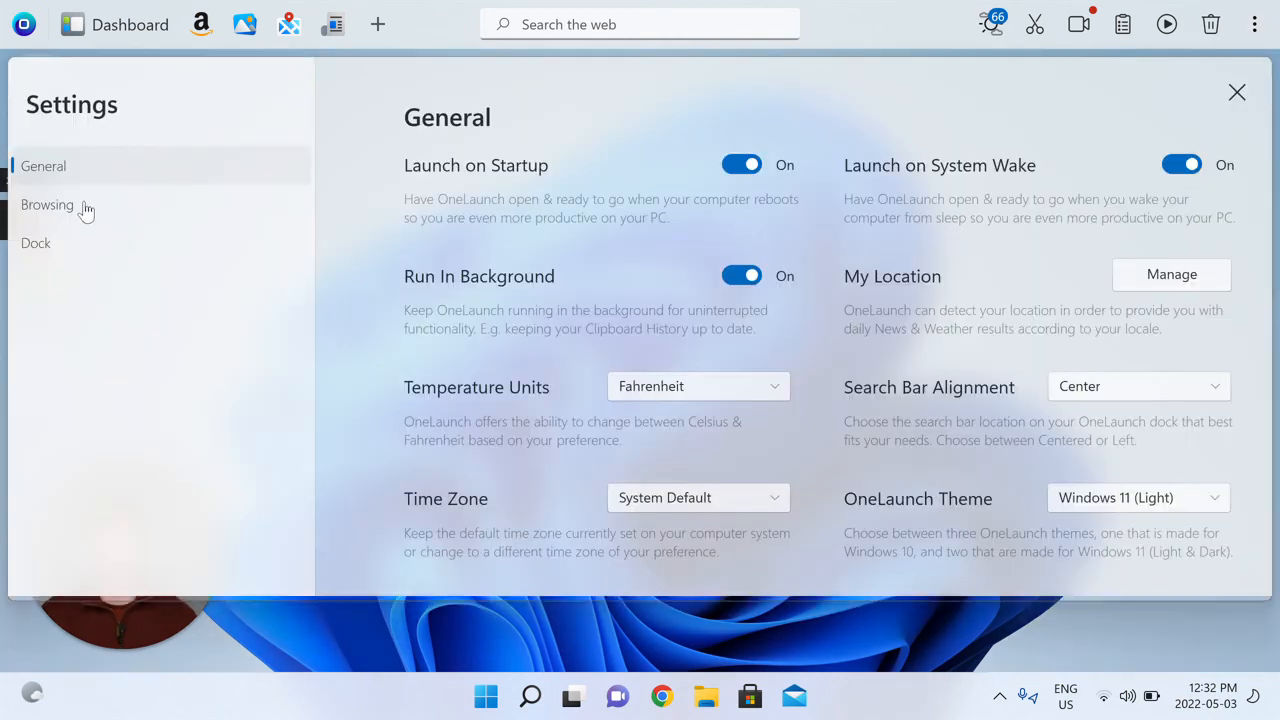
pyautogui.click(48, 204)
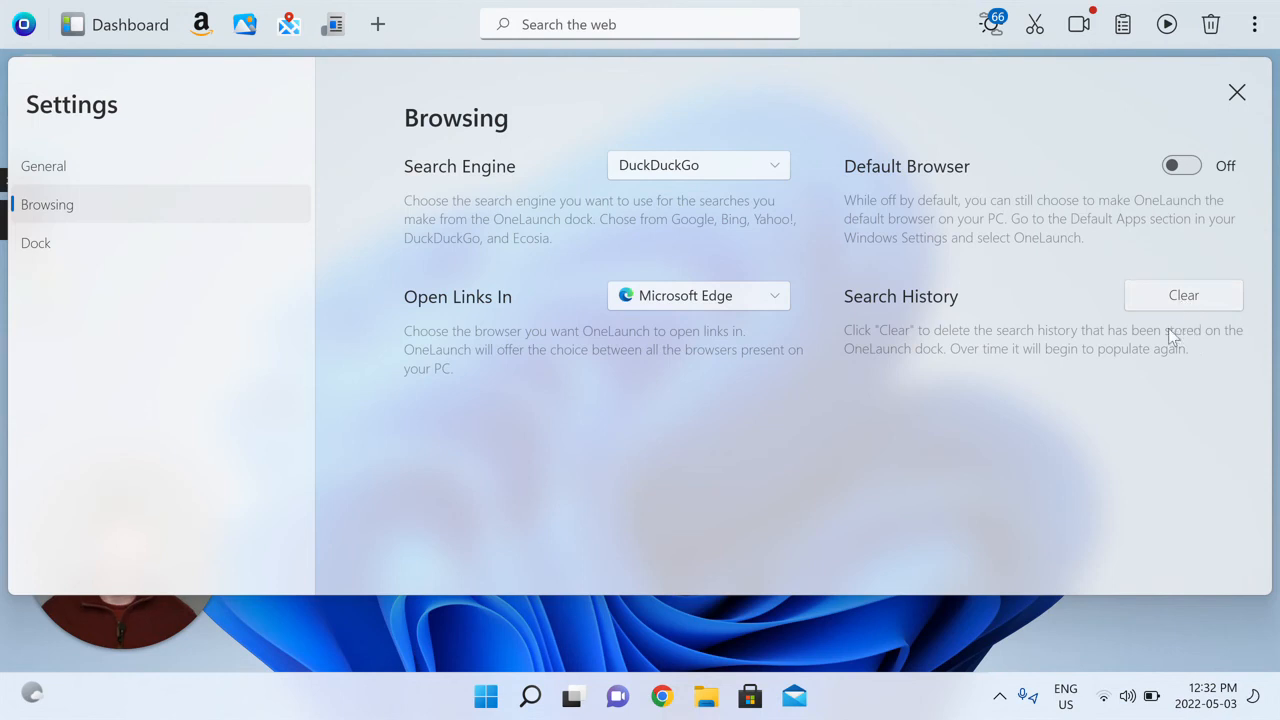
pyautogui.moveTo(1050, 350)
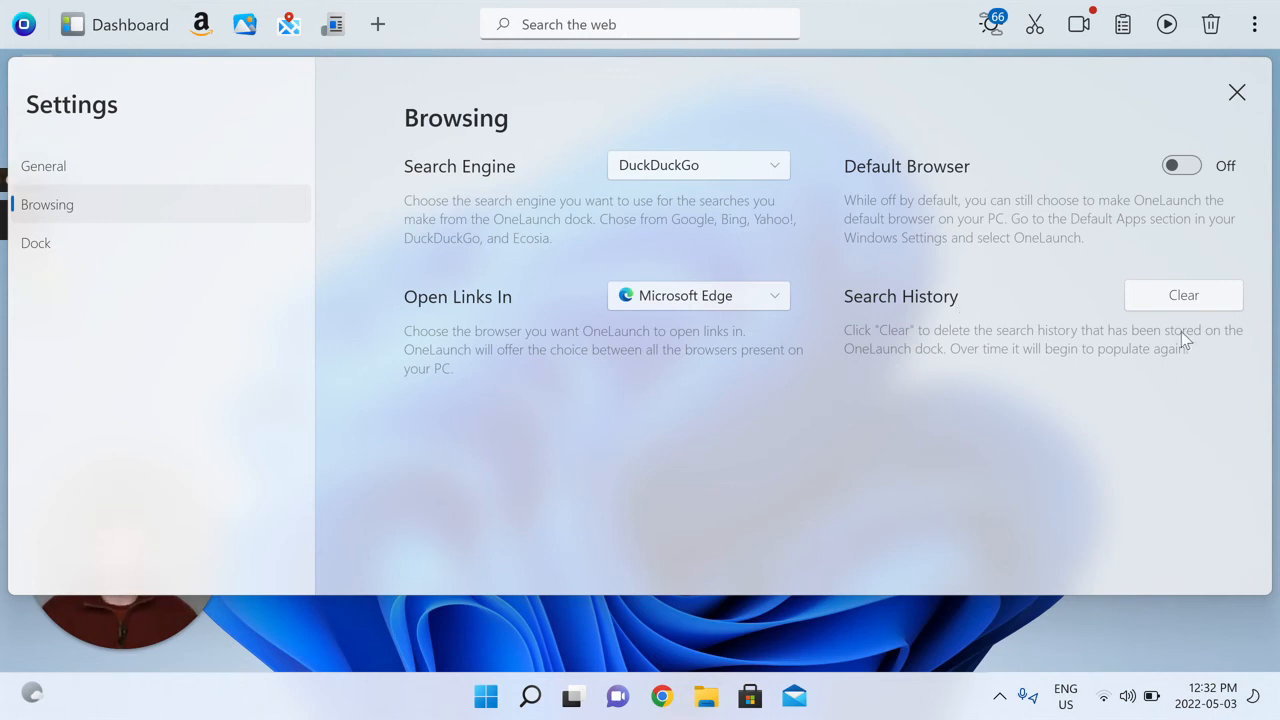
pyautogui.moveTo(1098, 256)
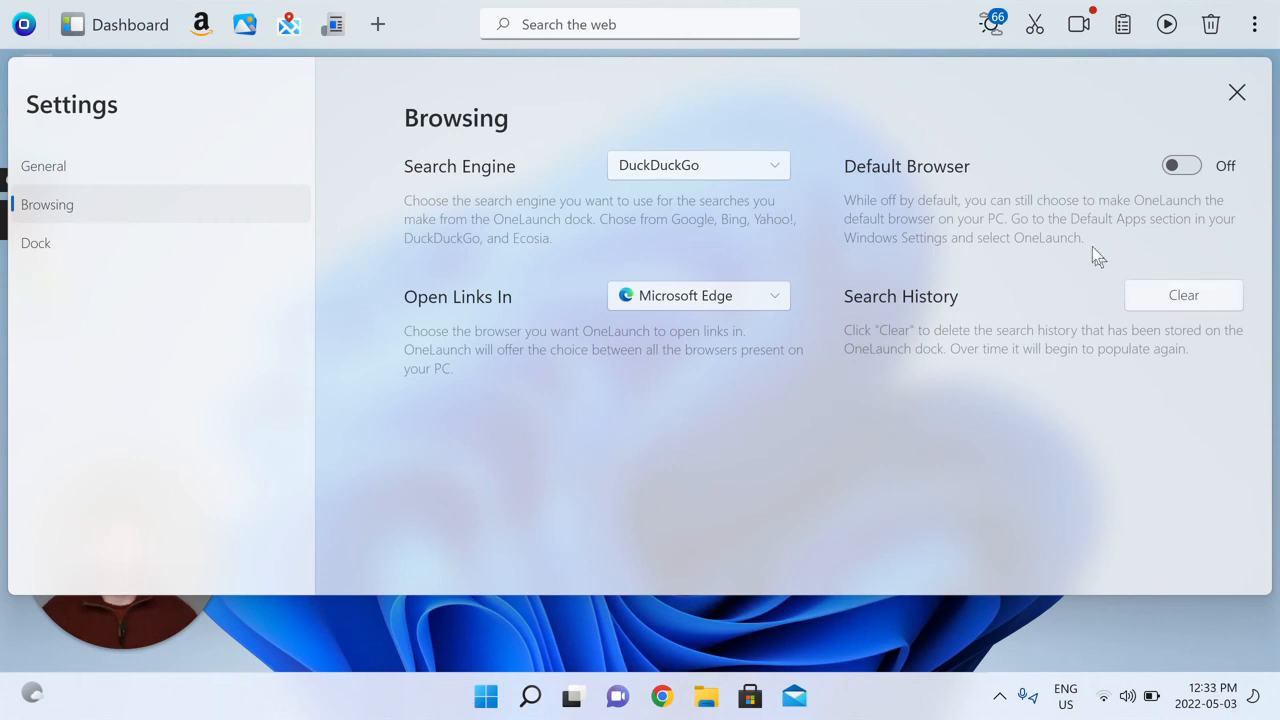
pyautogui.moveTo(1112, 236)
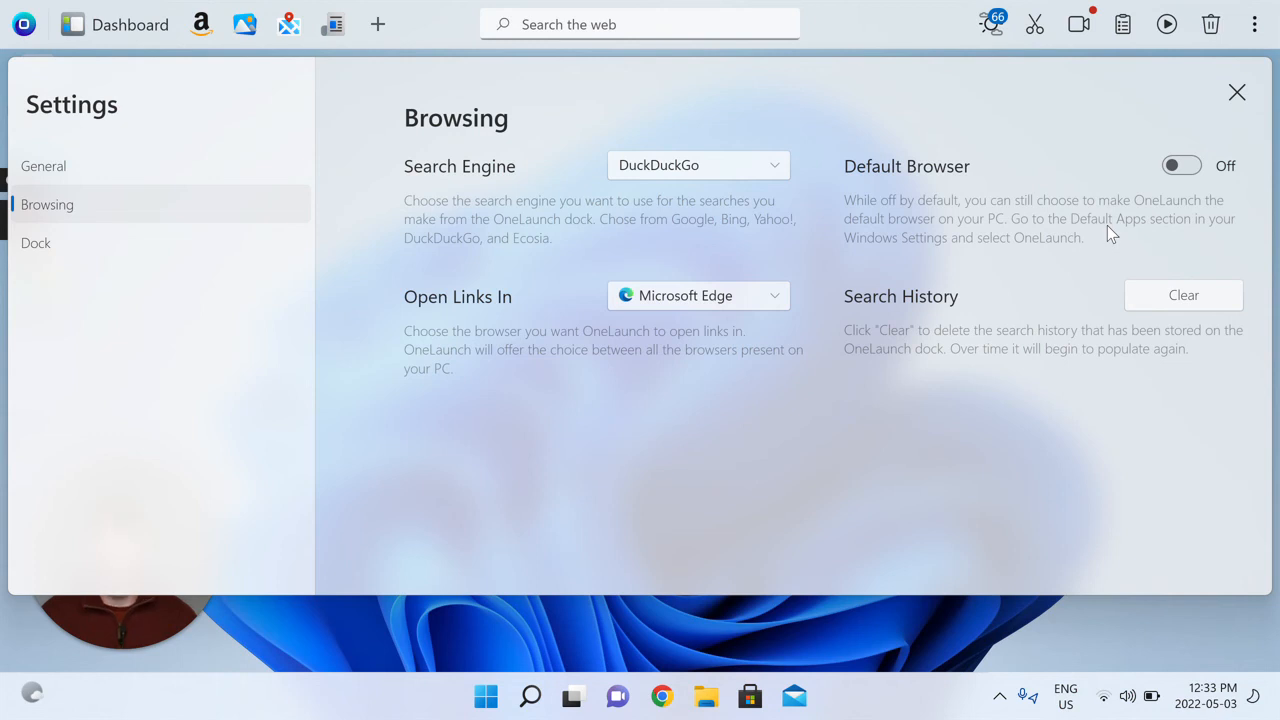
pyautogui.moveTo(1124, 220)
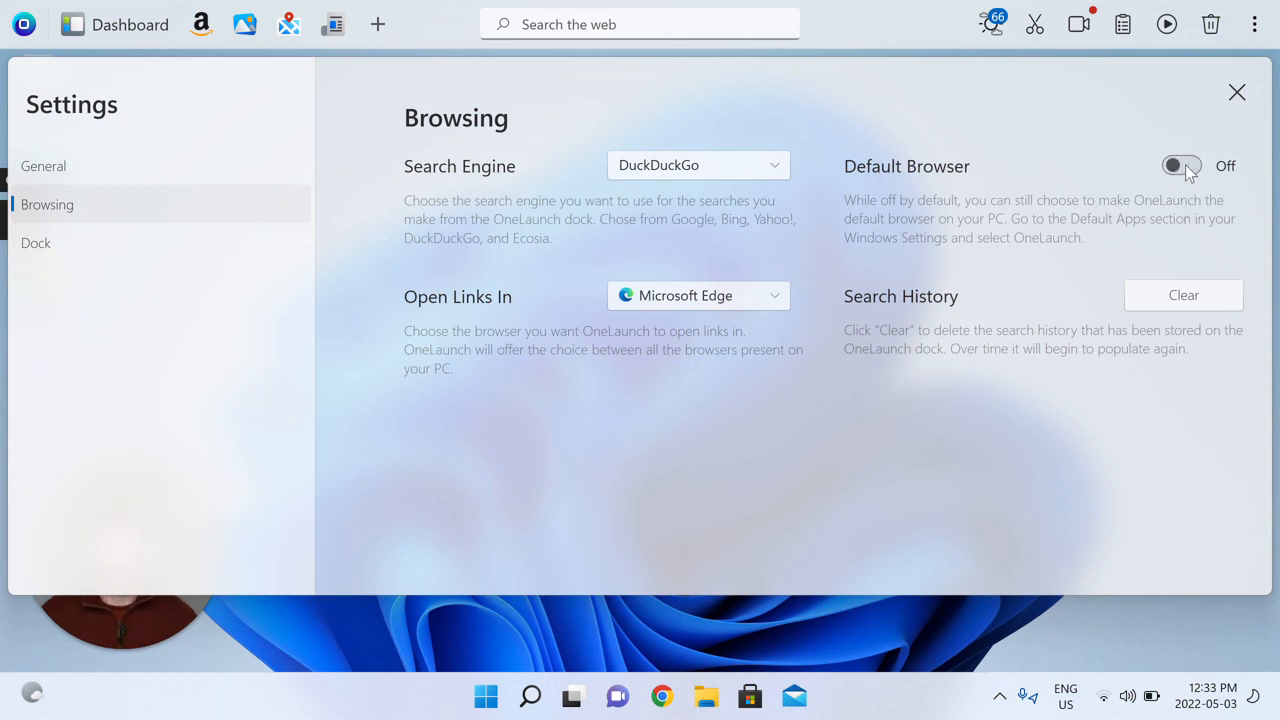
# In Windows Default apps, set OneLaunch Browser as the default browser.
pyautogui.click(1236, 92)
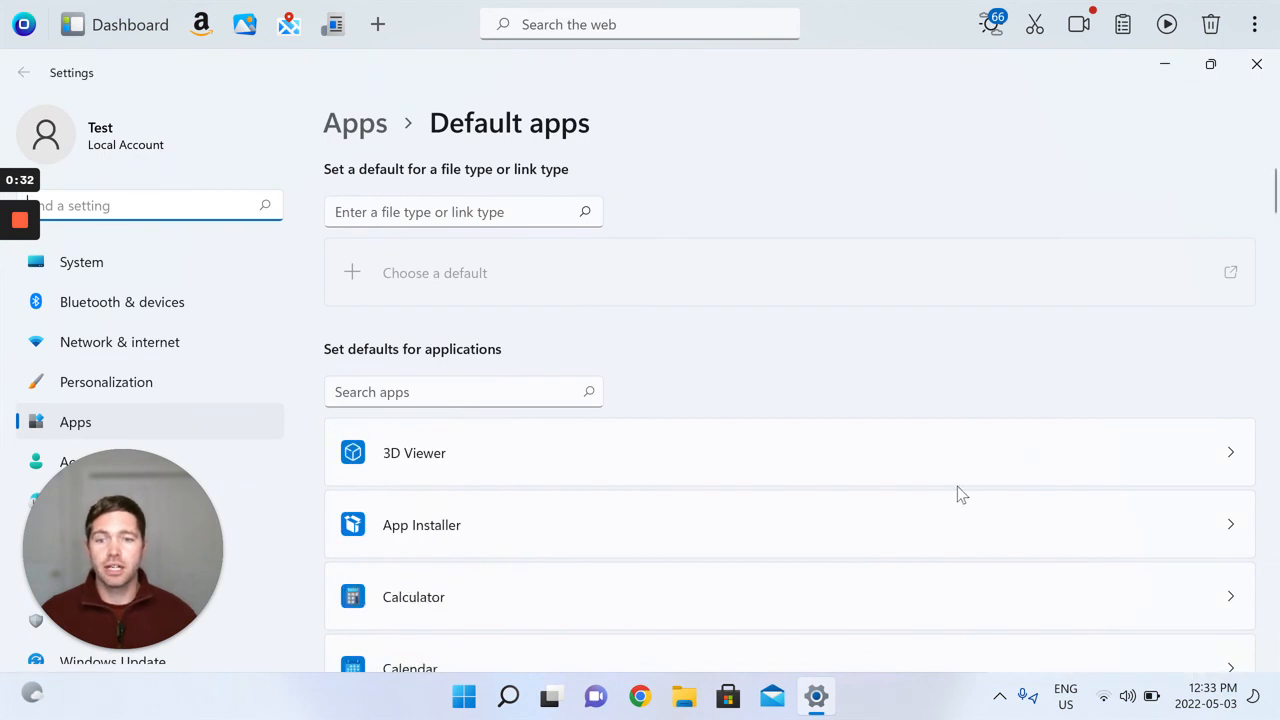
pyautogui.moveTo(784, 436)
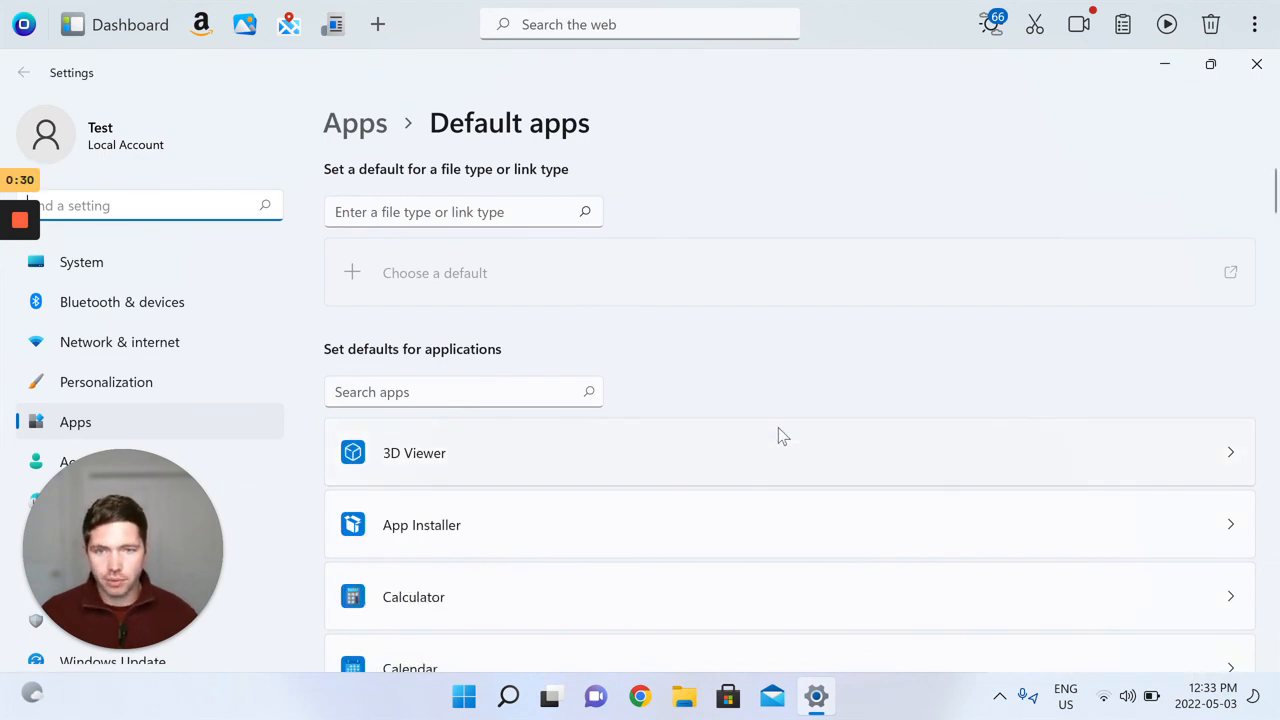
pyautogui.scroll(-3)
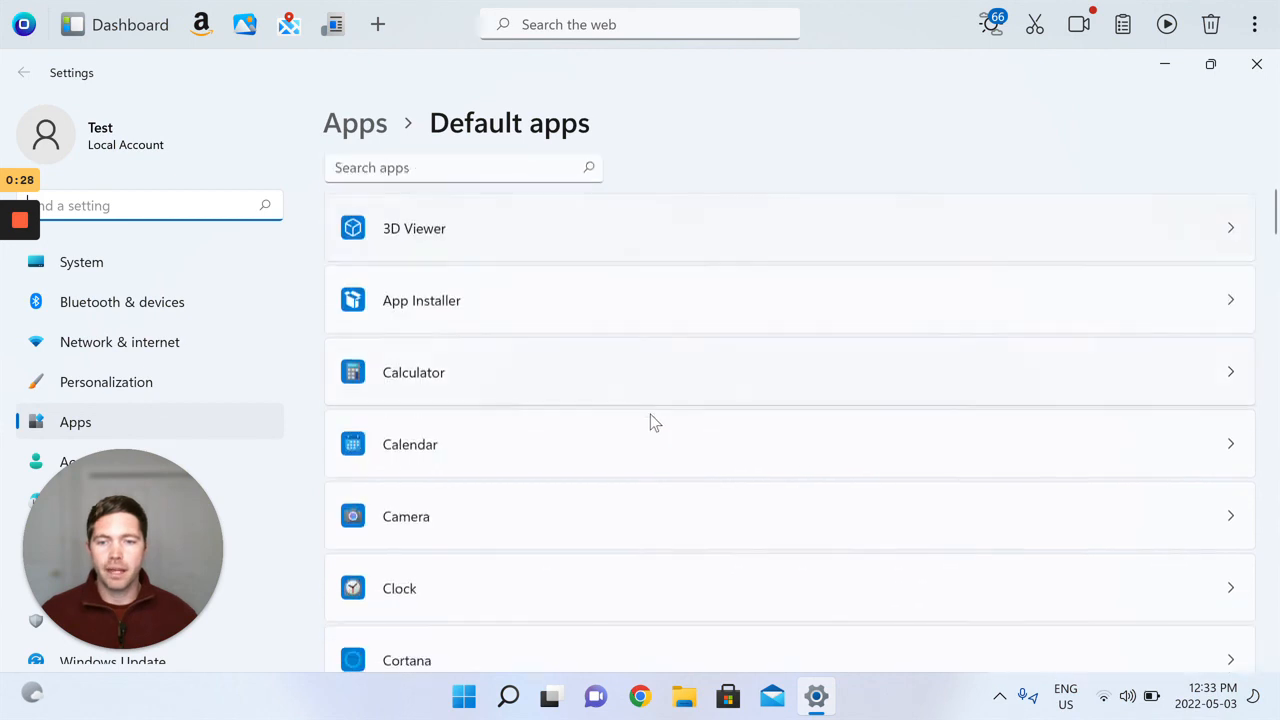
pyautogui.scroll(-3)
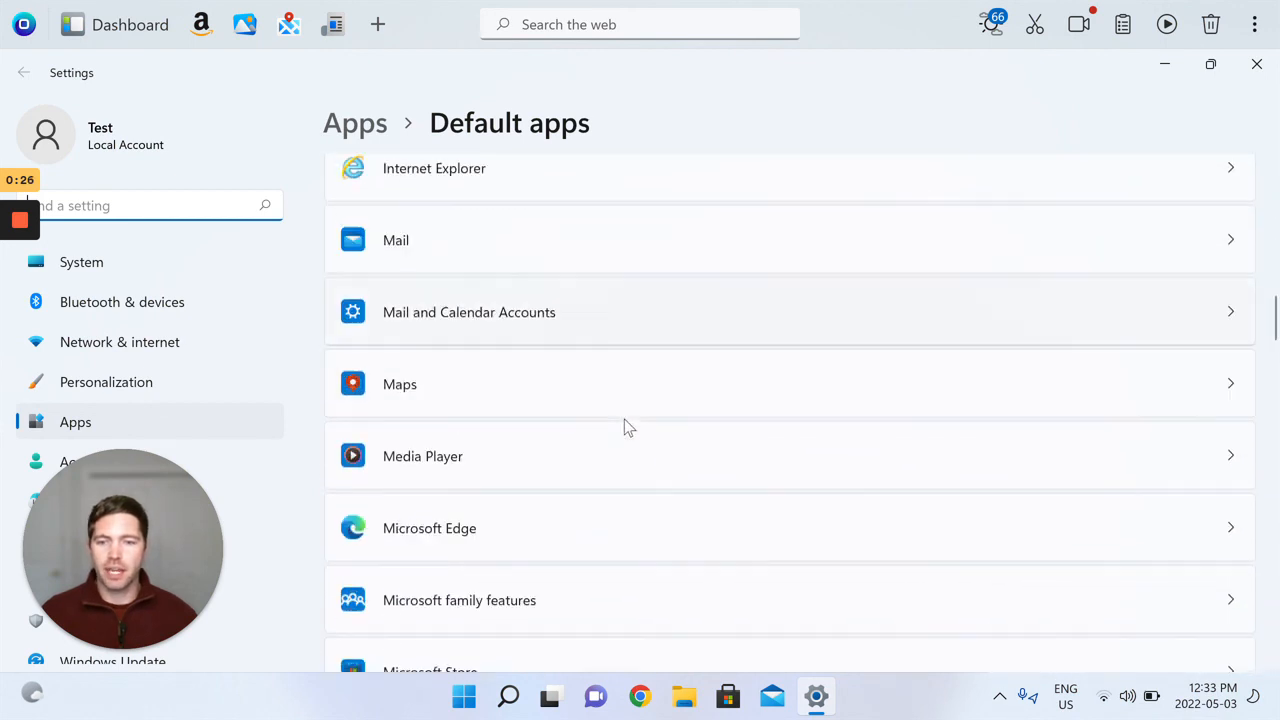
pyautogui.scroll(-3)
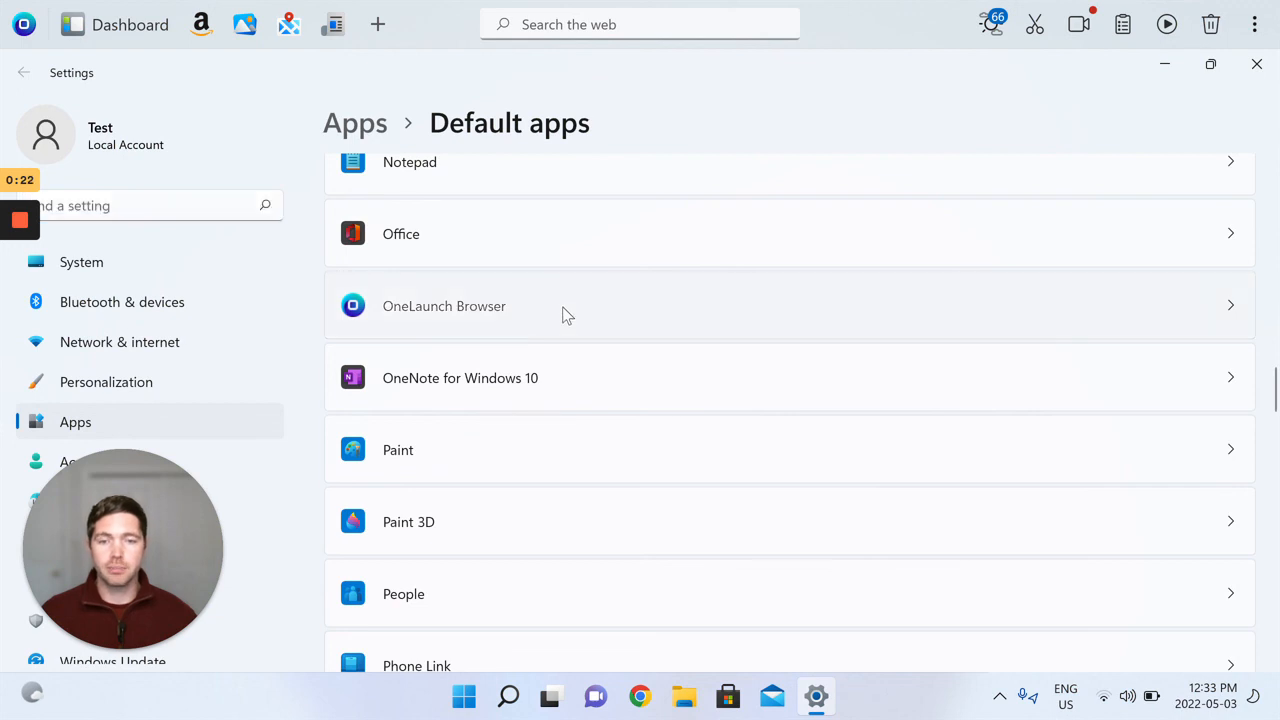
pyautogui.click(444, 306)
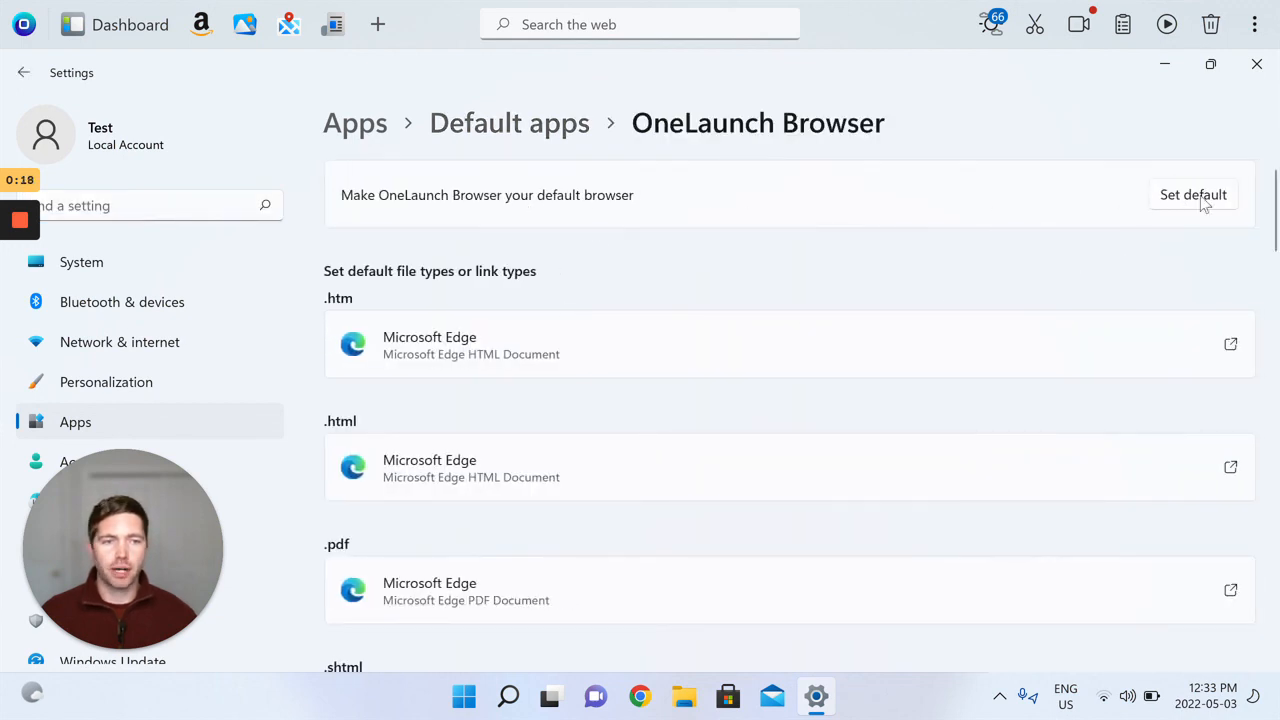
pyautogui.click(1192, 194)
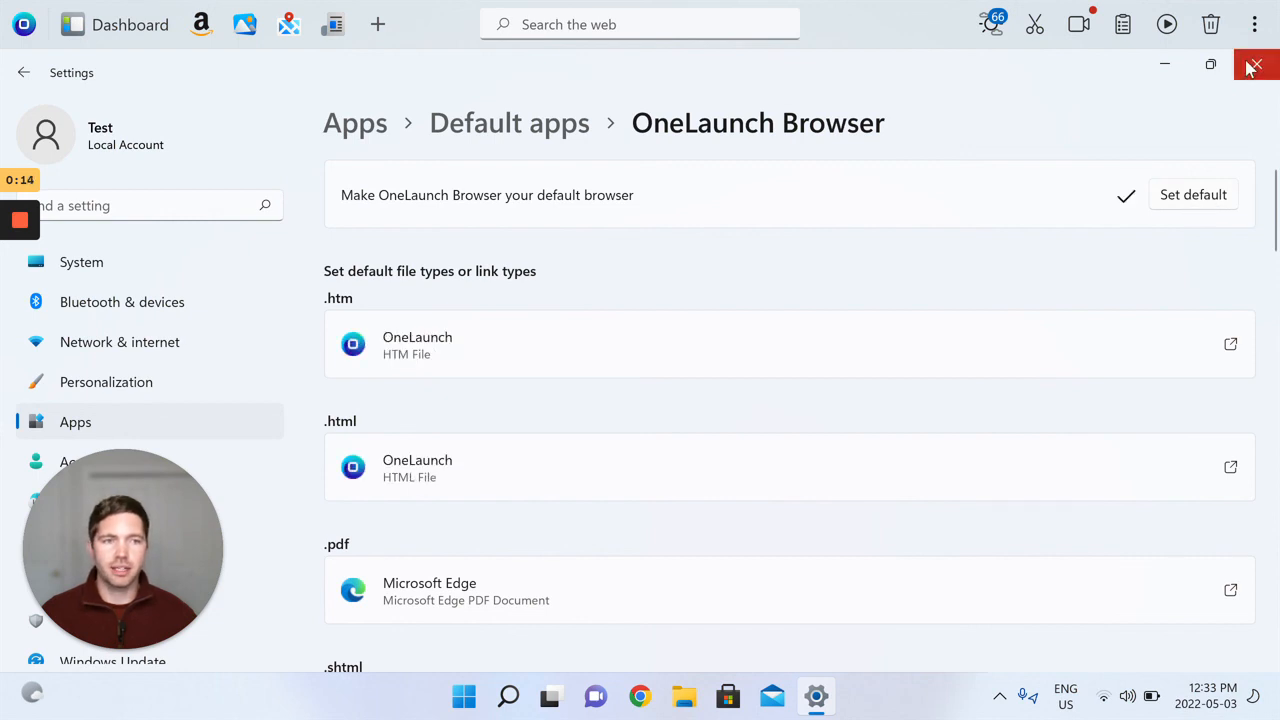
# Close Windows Settings and OneLaunch Settings with Default Browser now On, leaving only the dock.
pyautogui.click(1256, 64)
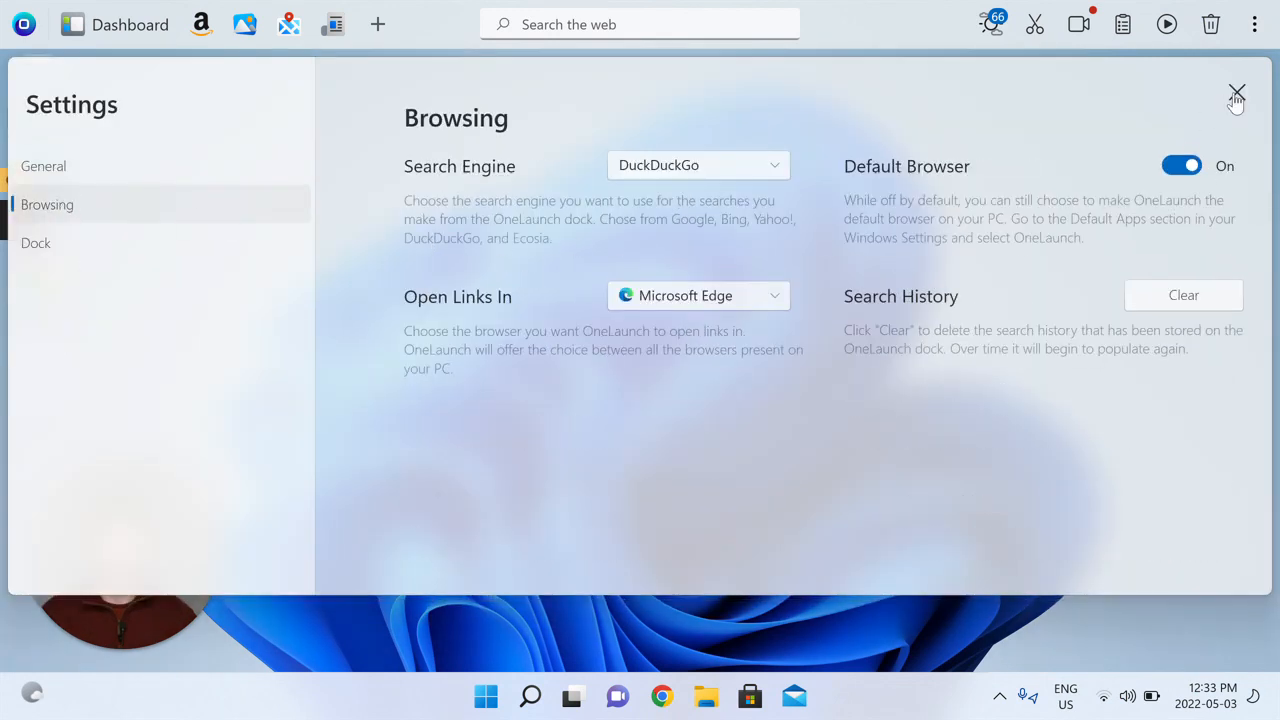
pyautogui.click(1236, 94)
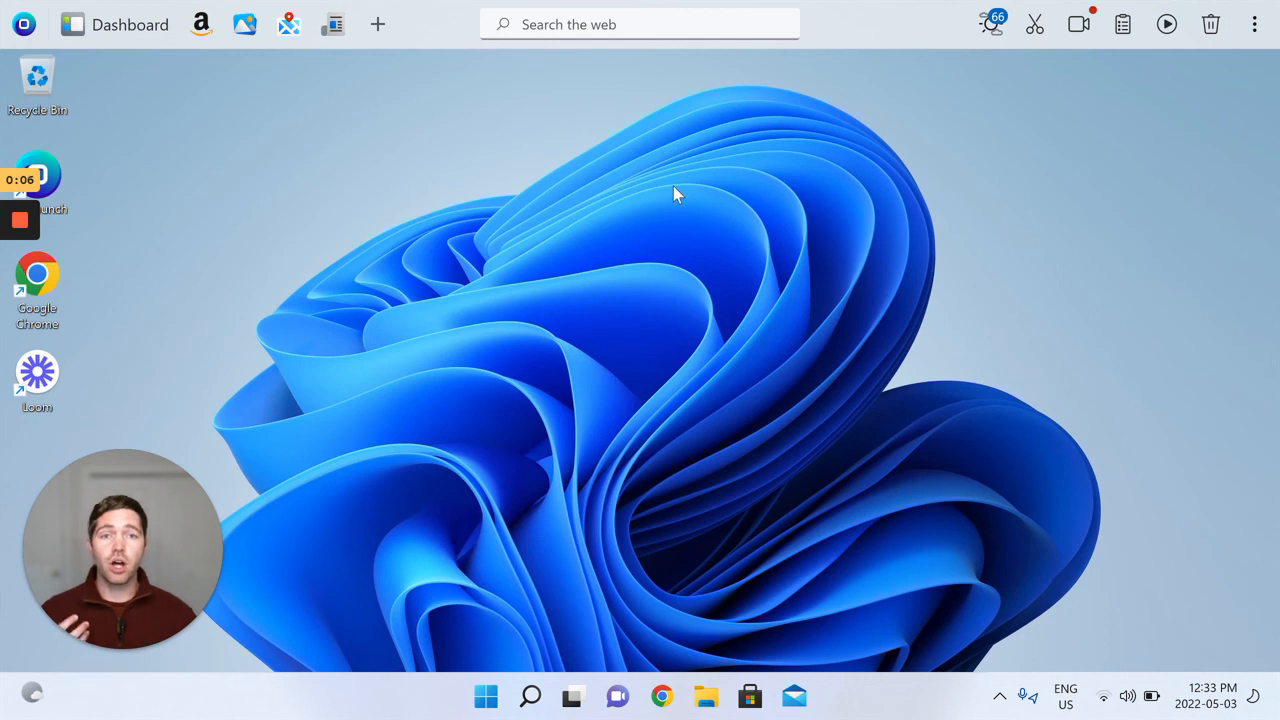